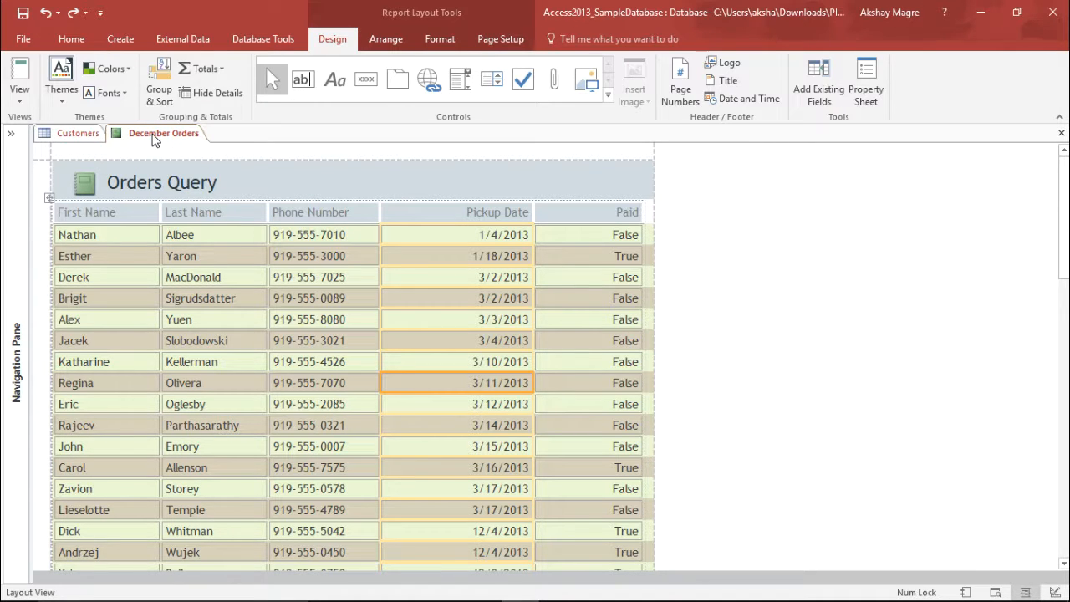
# Select a Pickup Date value in the December Orders report
pyautogui.click(323, 361)
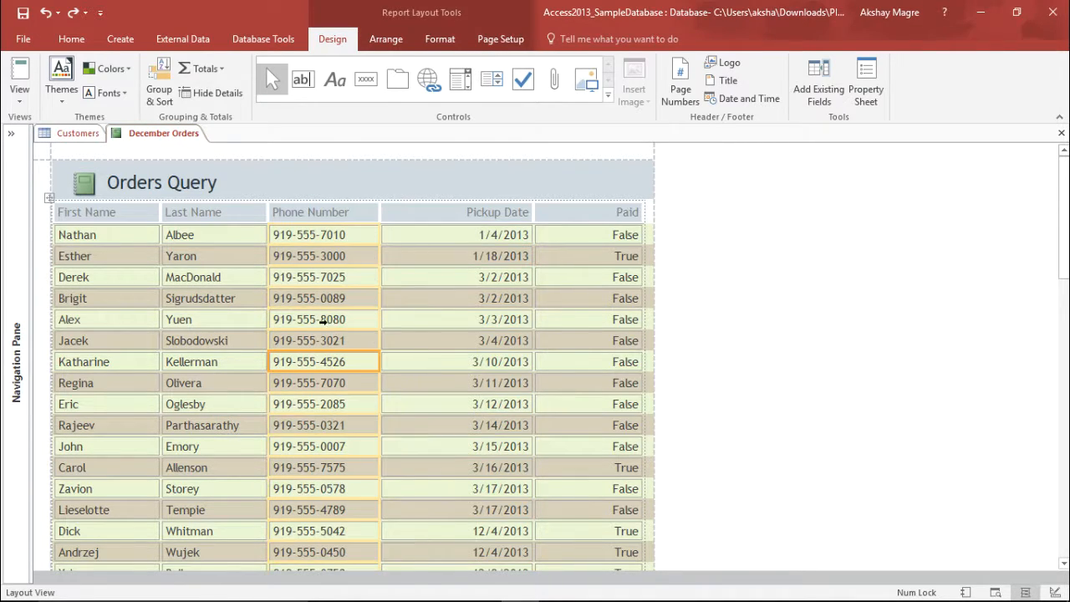
pyautogui.moveTo(262, 391)
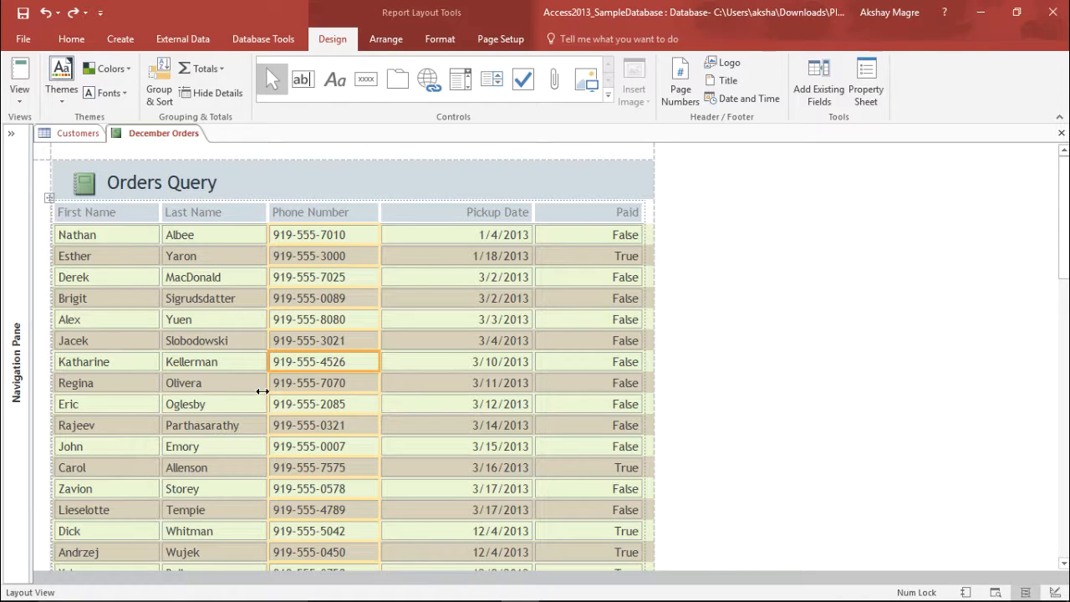
pyautogui.moveTo(354, 317)
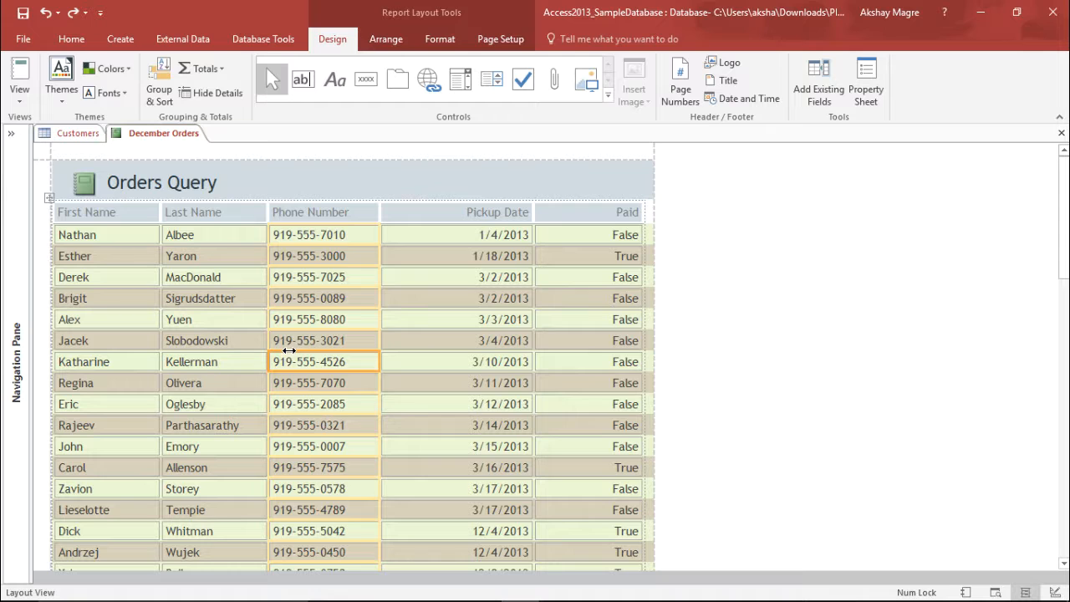
pyautogui.click(497, 320)
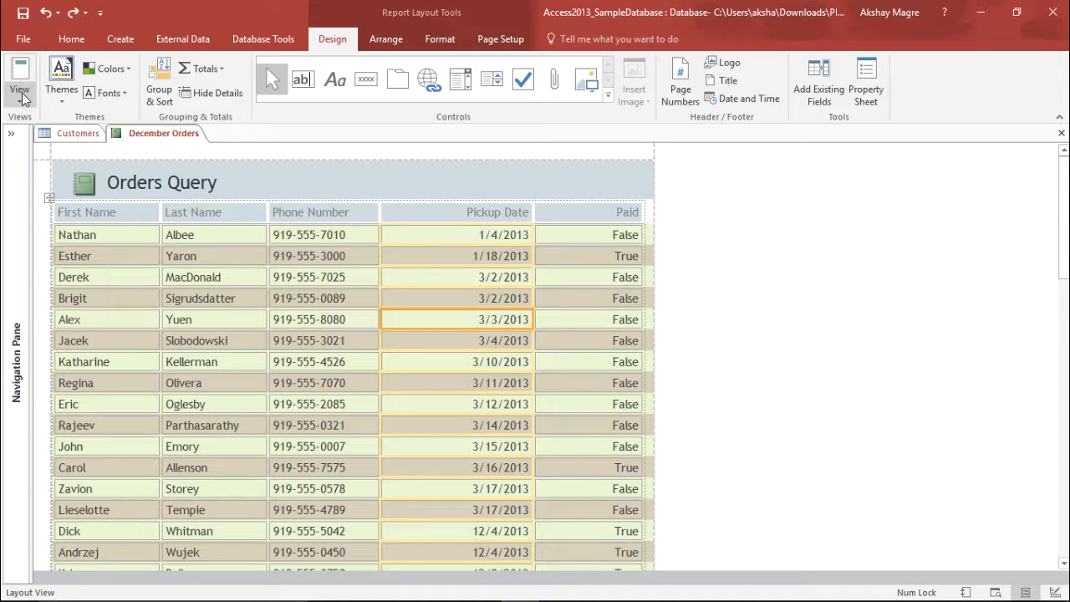
pyautogui.click(19, 89)
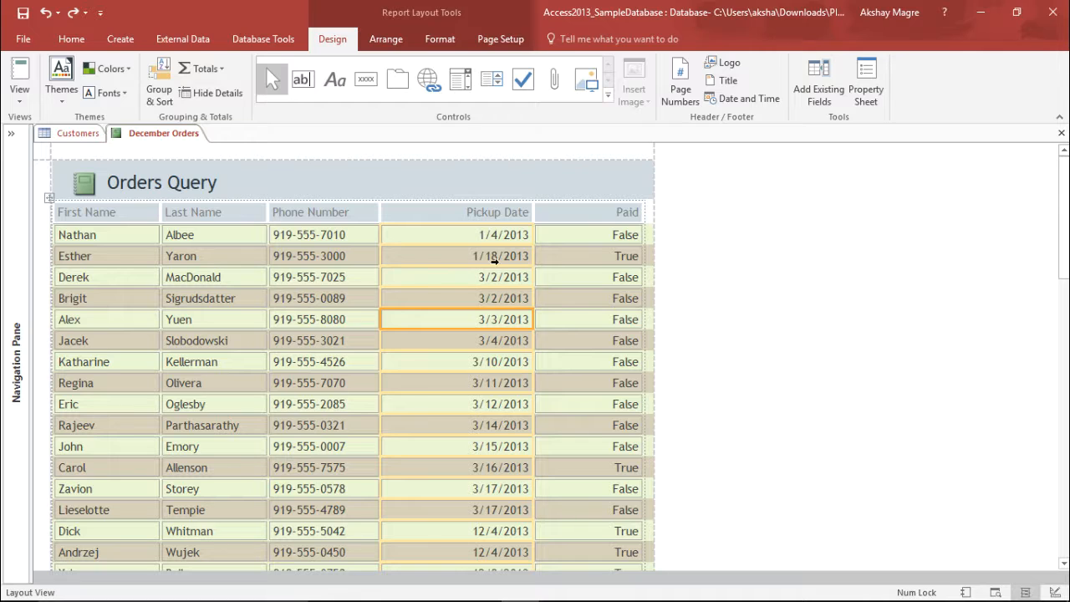
pyautogui.moveTo(644, 290)
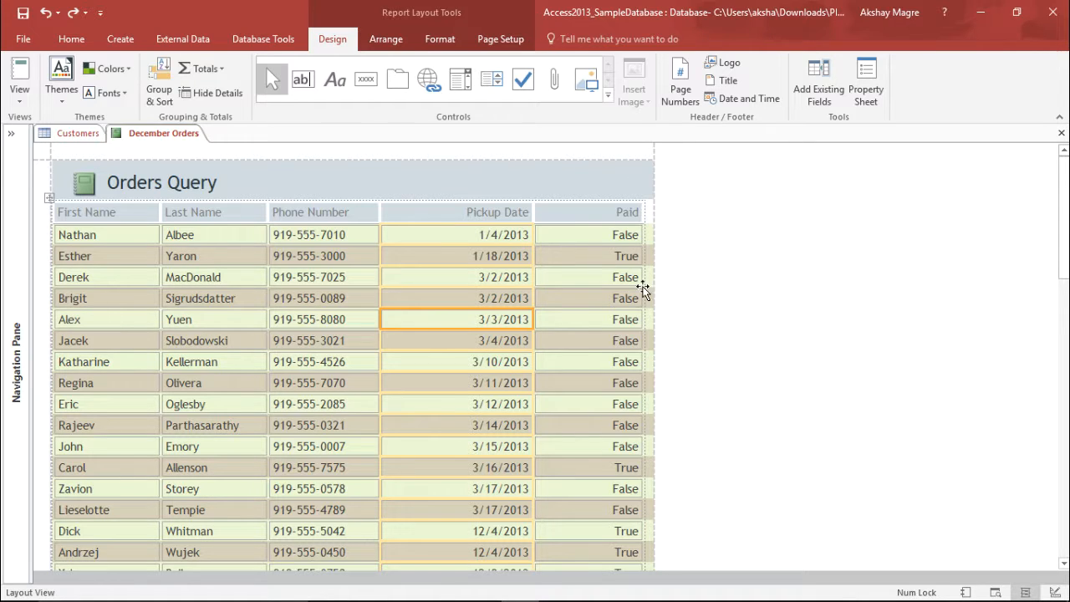
pyautogui.moveTo(422, 322)
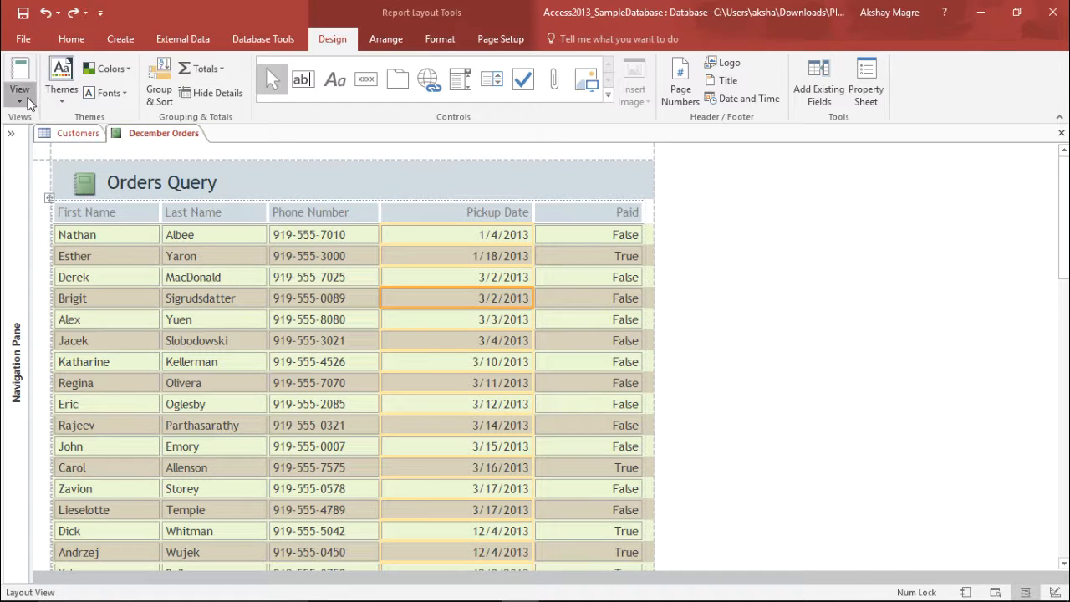
pyautogui.moveTo(301, 301)
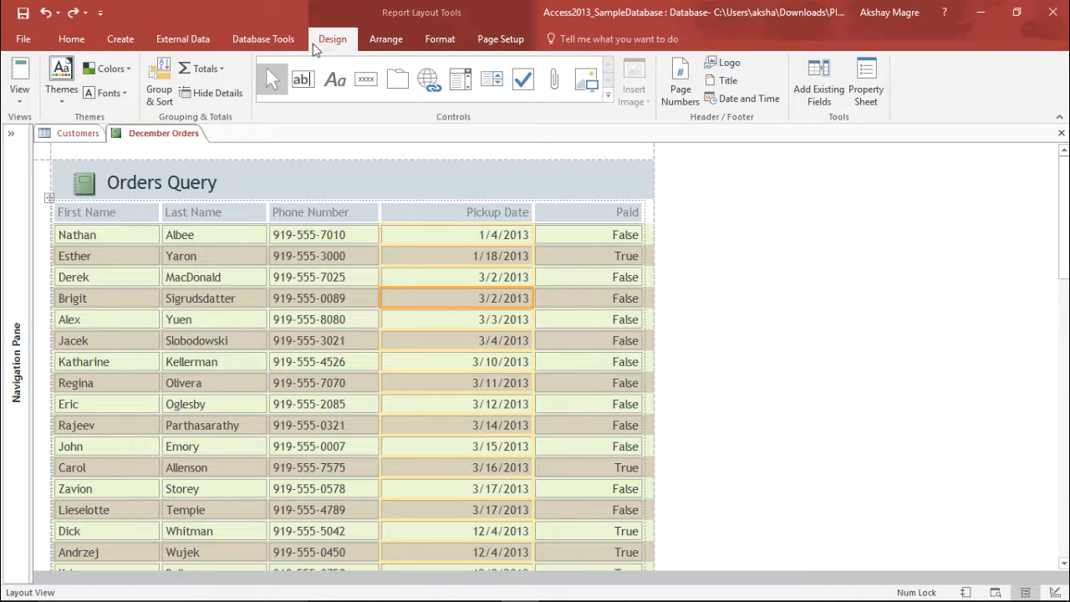
pyautogui.moveTo(104, 93)
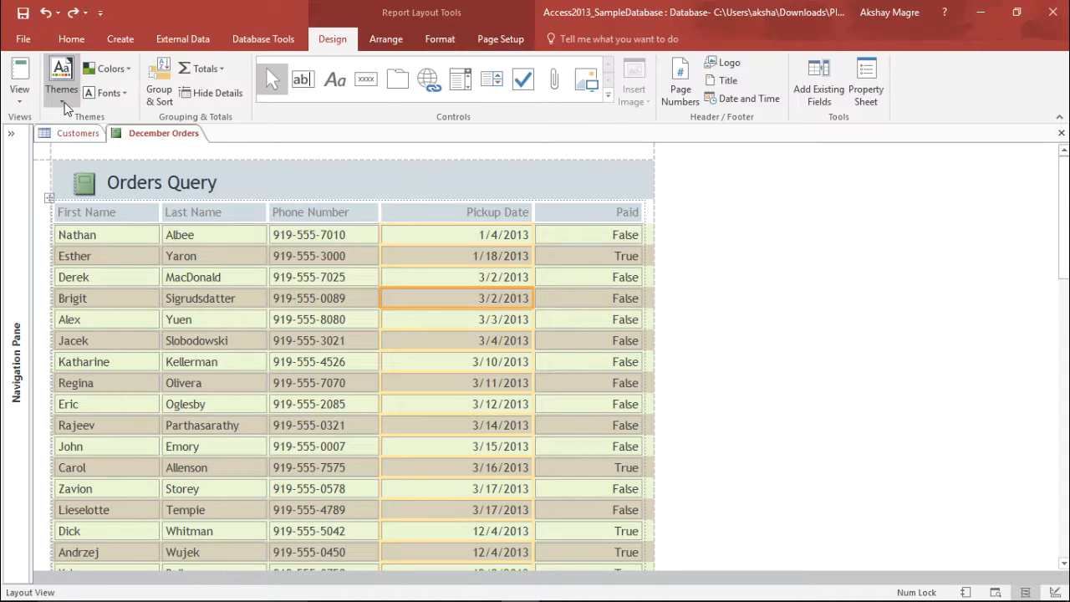
# Apply an Office theme with peach and teal alternating rows, then glance at Colors
pyautogui.click(61, 80)
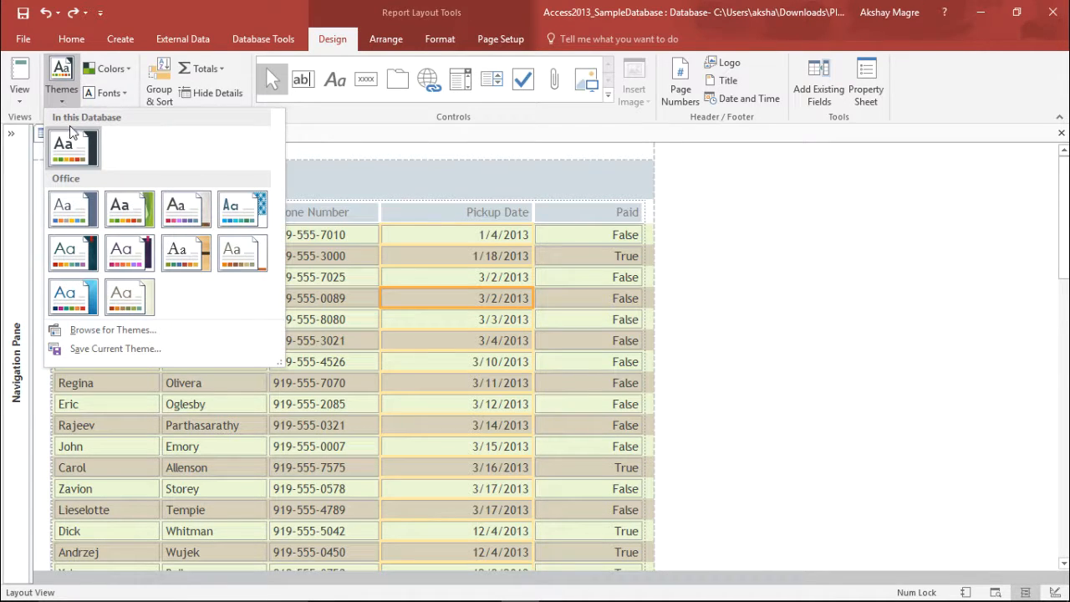
pyautogui.click(72, 146)
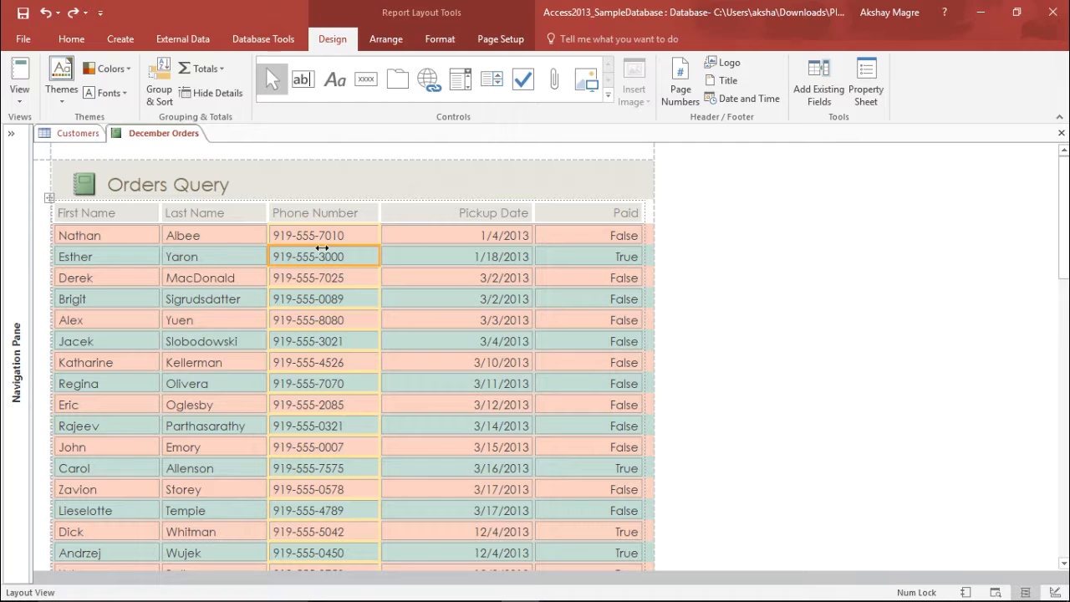
pyautogui.click(323, 212)
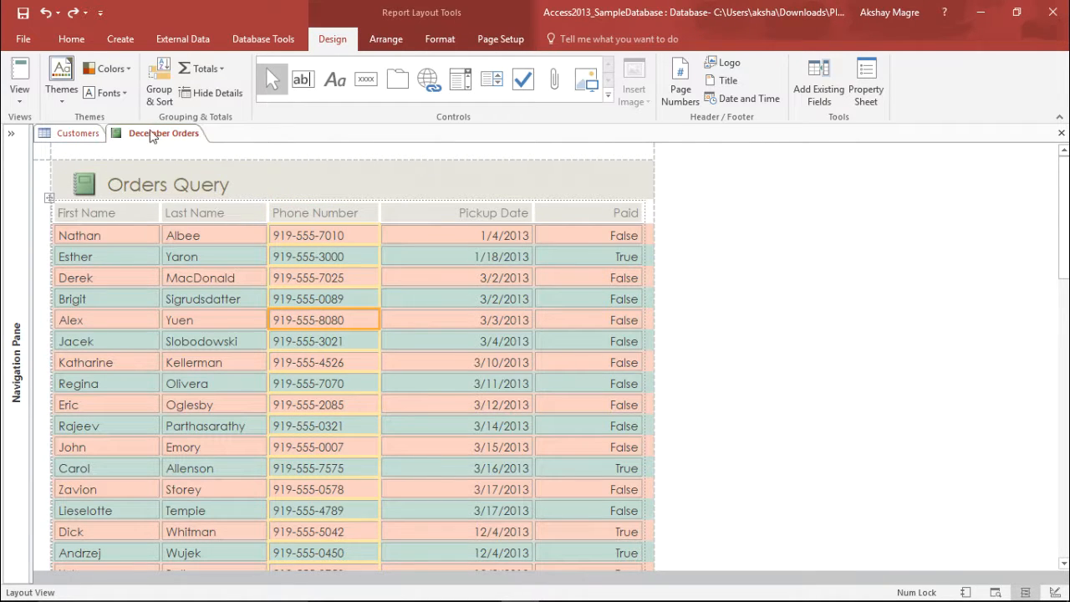
pyautogui.click(108, 68)
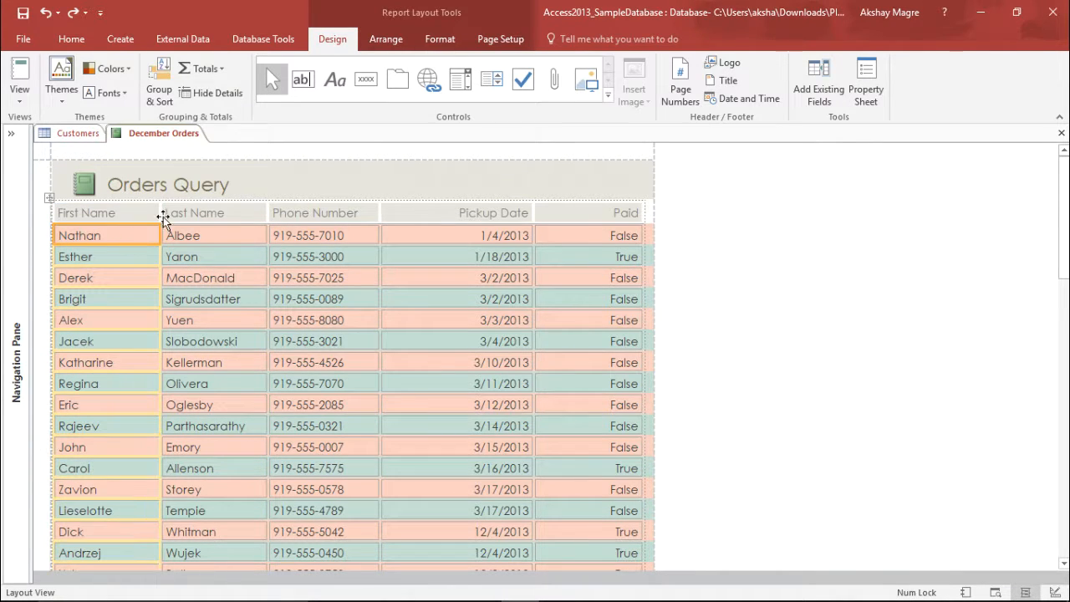
pyautogui.click(108, 68)
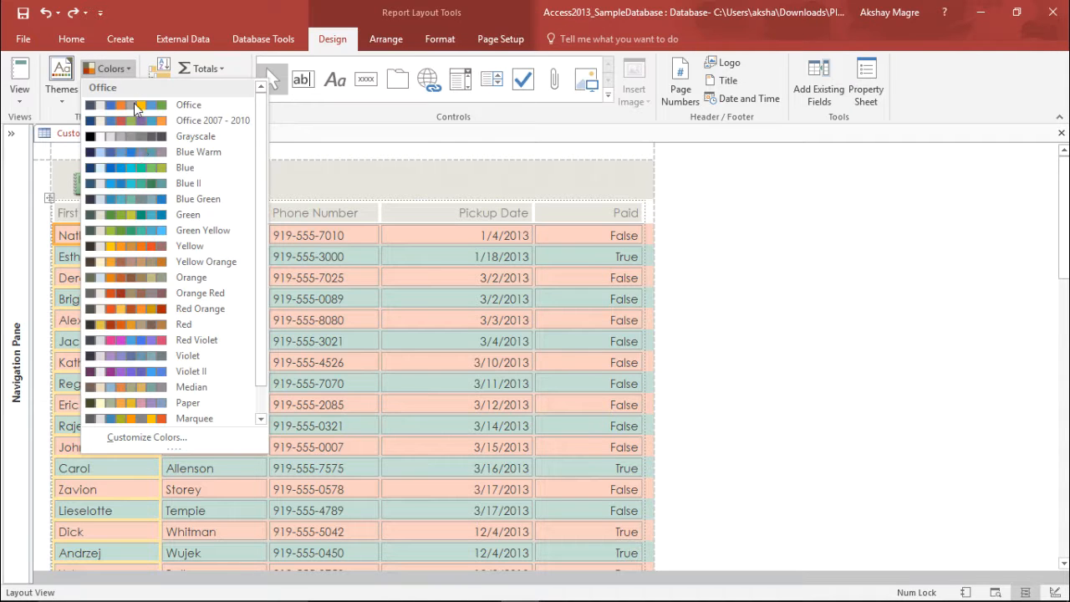
pyautogui.moveTo(168, 151)
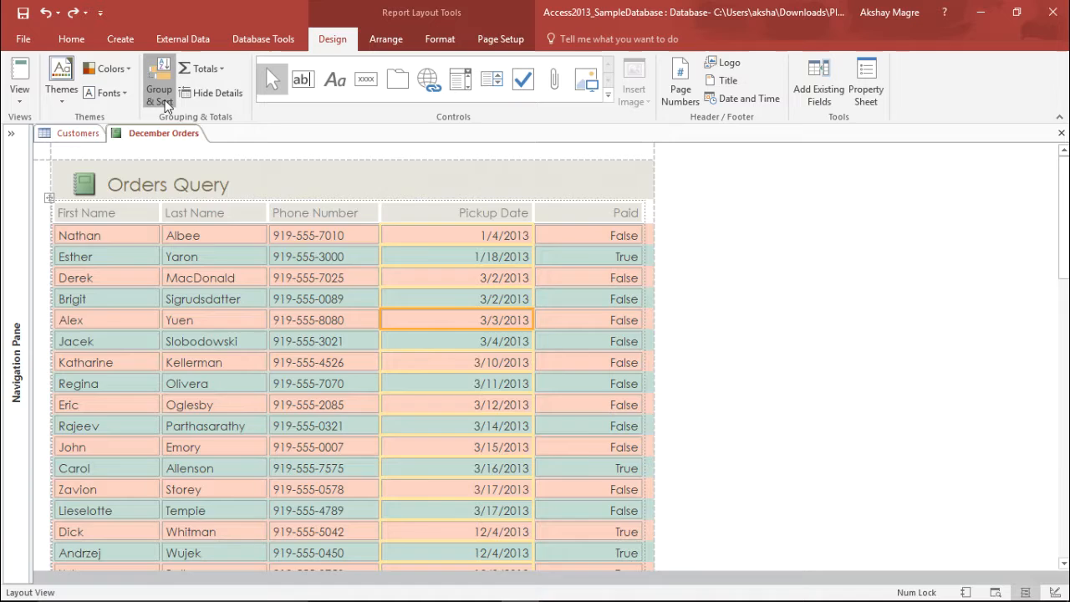
# Keep Pickup Date sorted oldest to newest and add Paid as a second sort
pyautogui.click(158, 79)
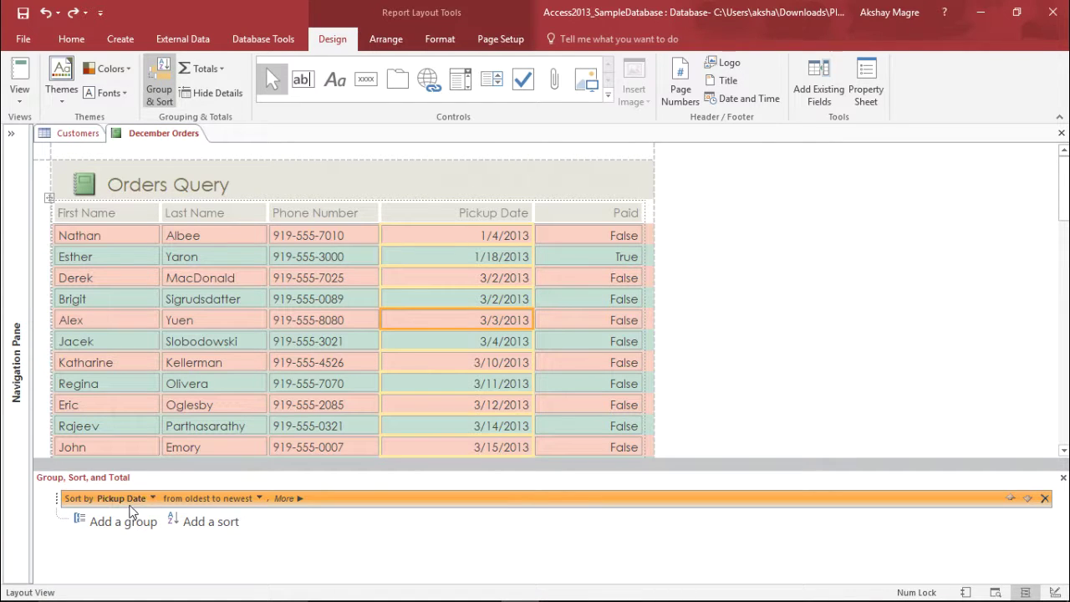
pyautogui.moveTo(234, 543)
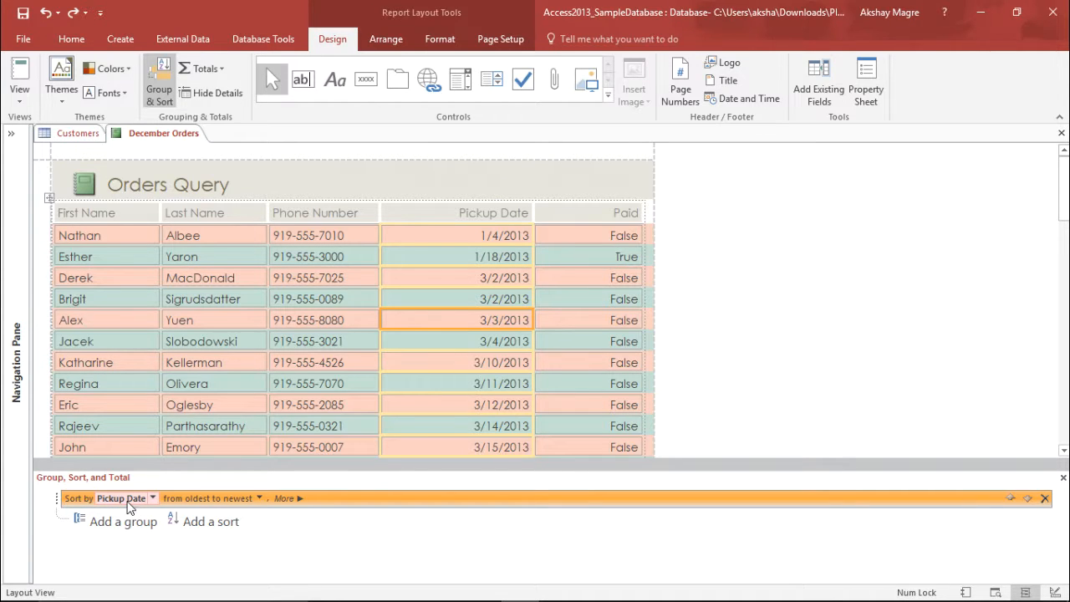
pyautogui.moveTo(151, 506)
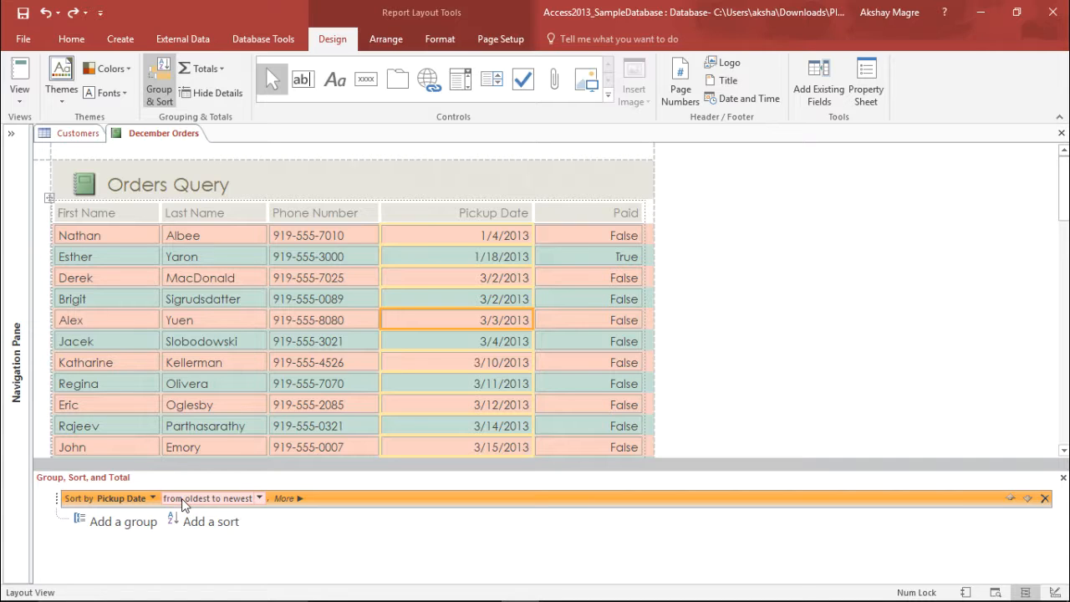
pyautogui.click(259, 498)
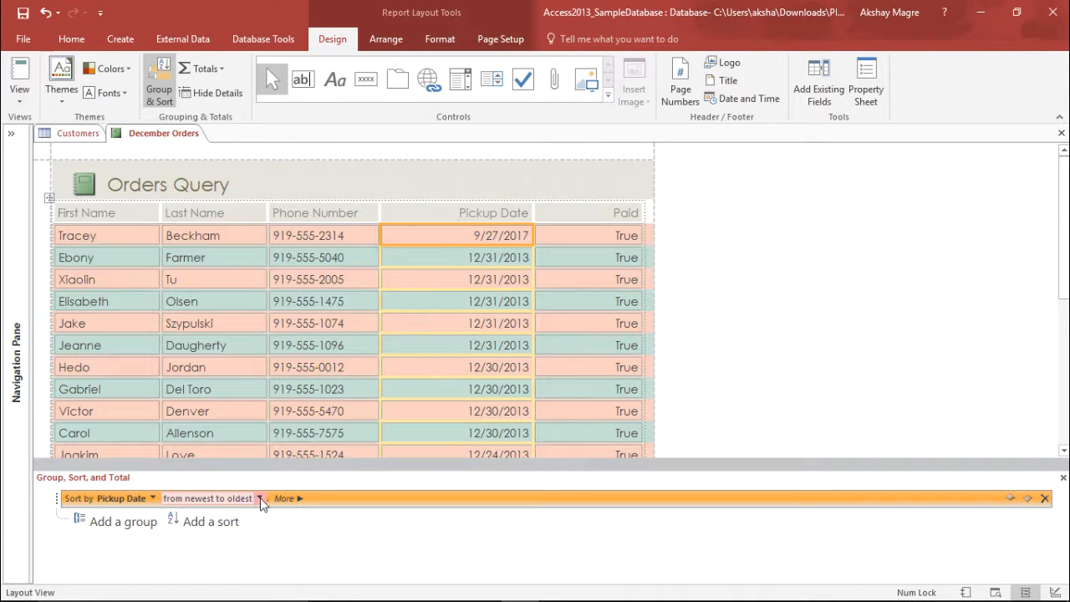
pyautogui.click(208, 499)
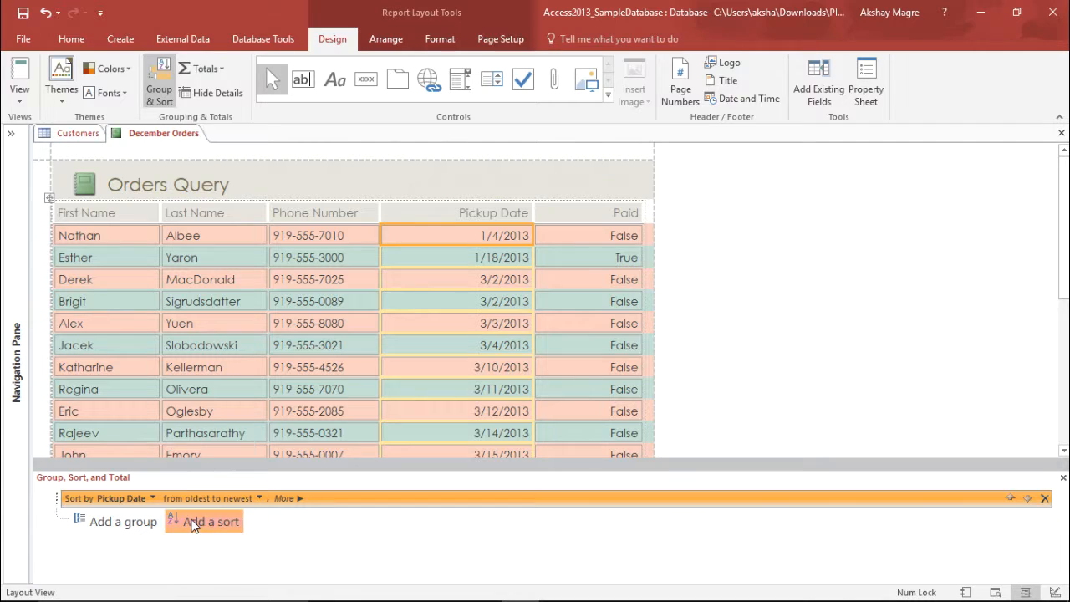
pyautogui.click(211, 522)
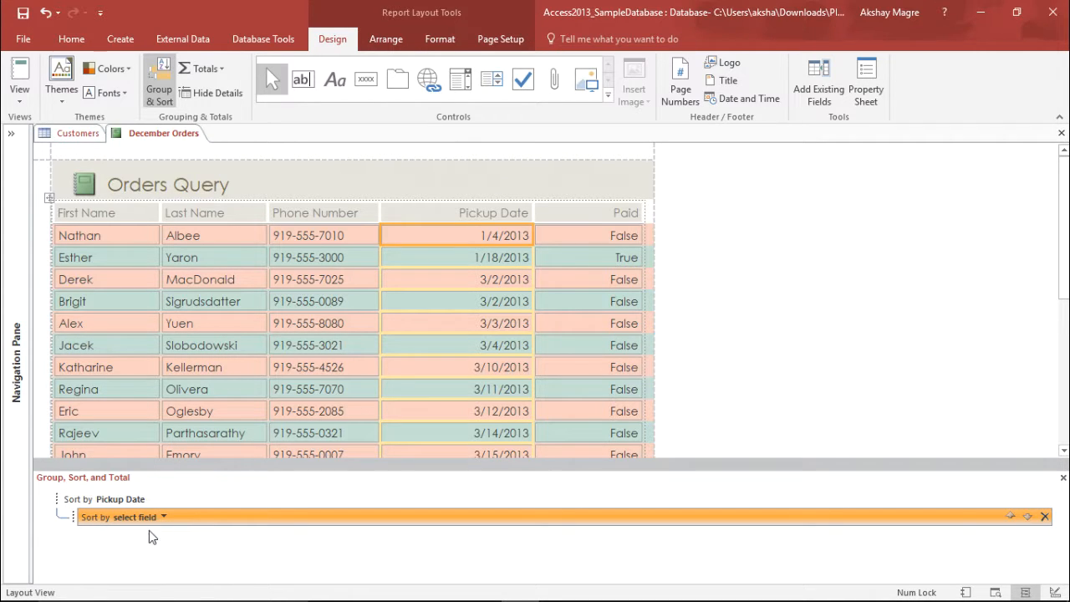
pyautogui.click(164, 516)
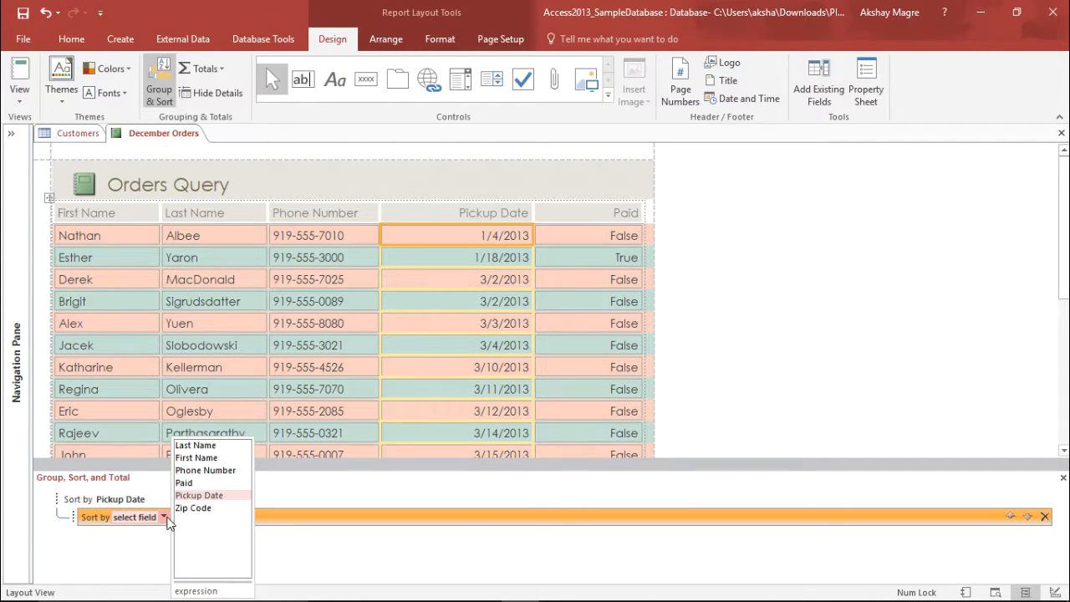
pyautogui.moveTo(204, 469)
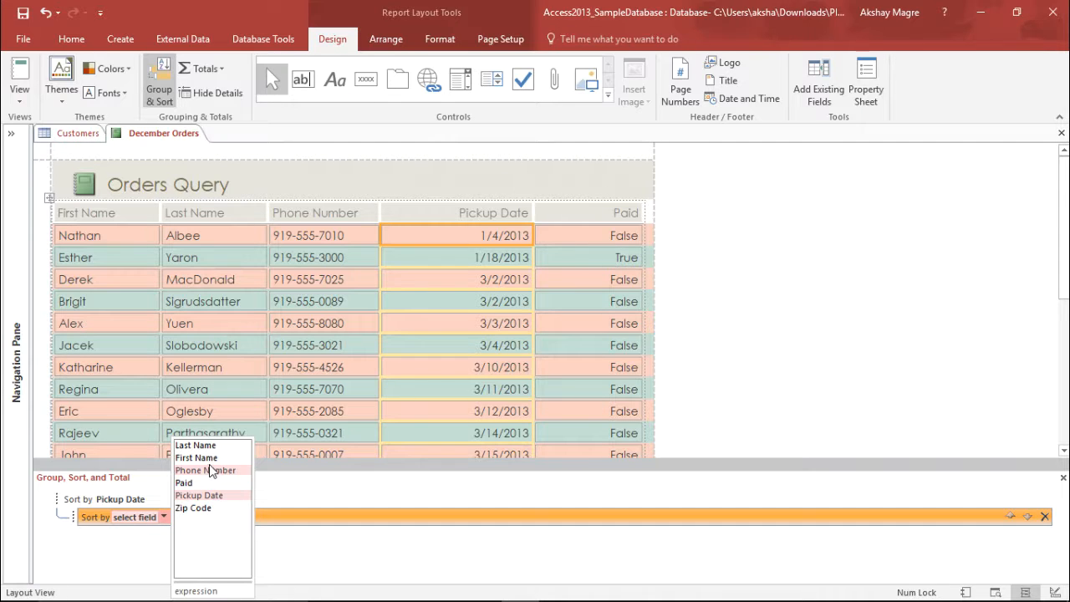
pyautogui.moveTo(196, 485)
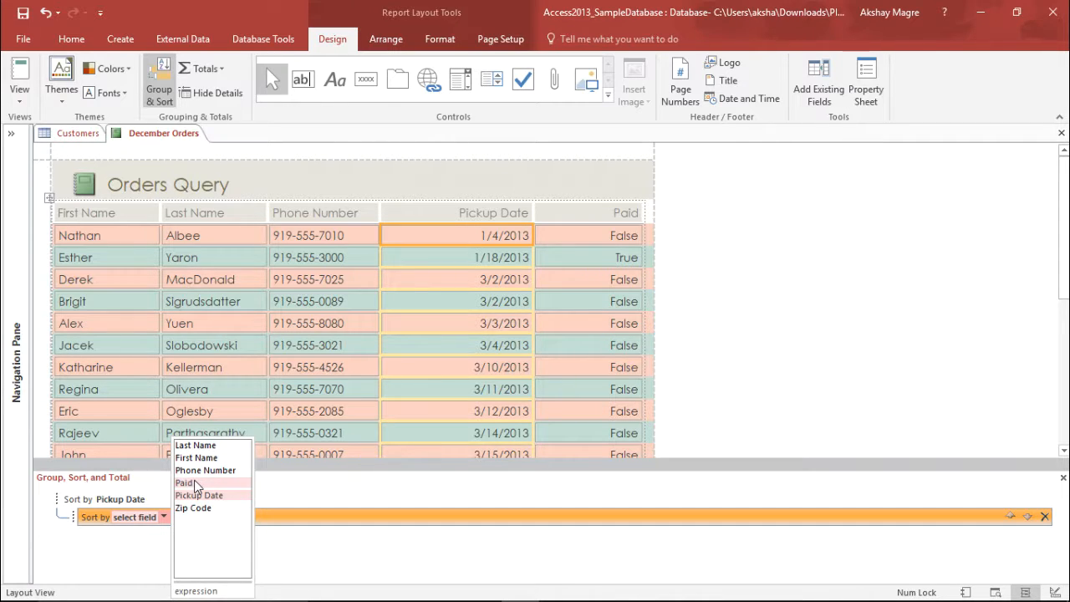
pyautogui.click(184, 482)
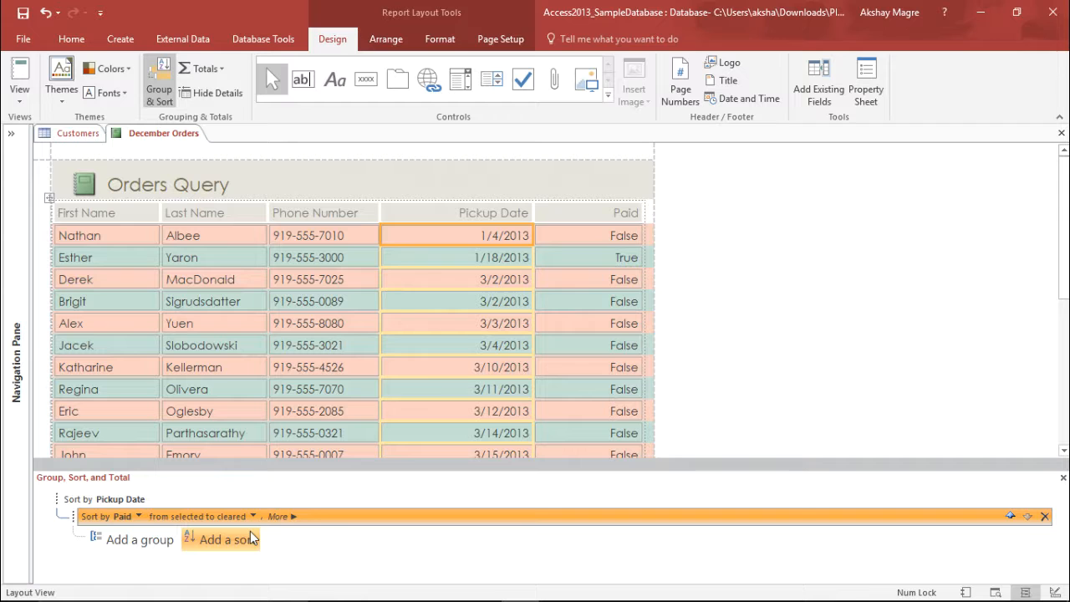
pyautogui.moveTo(142, 484)
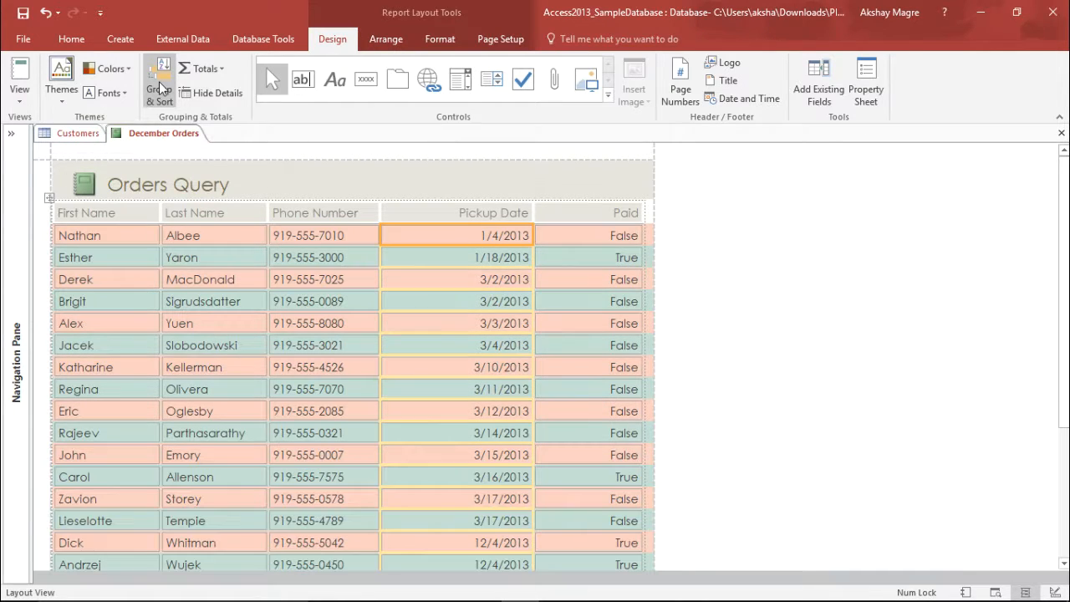
pyautogui.scroll(-3)
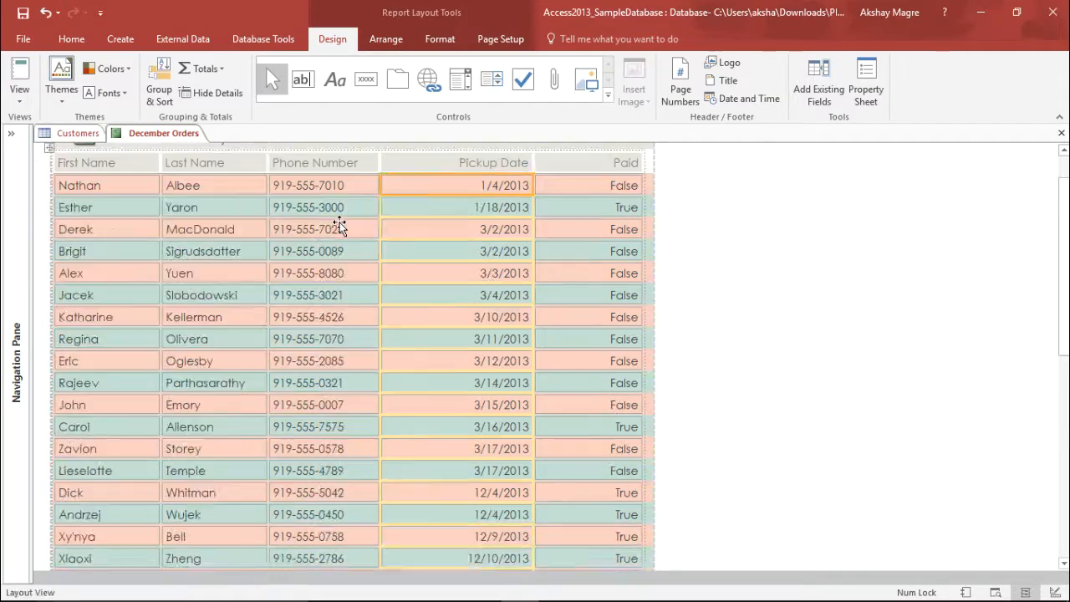
pyautogui.scroll(-3)
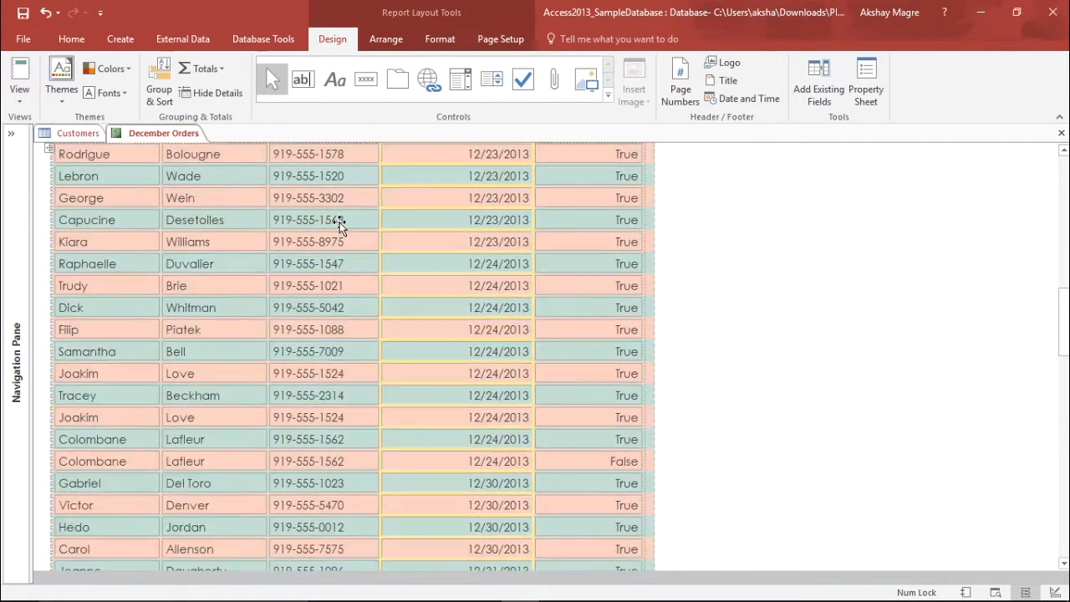
pyautogui.scroll(-3)
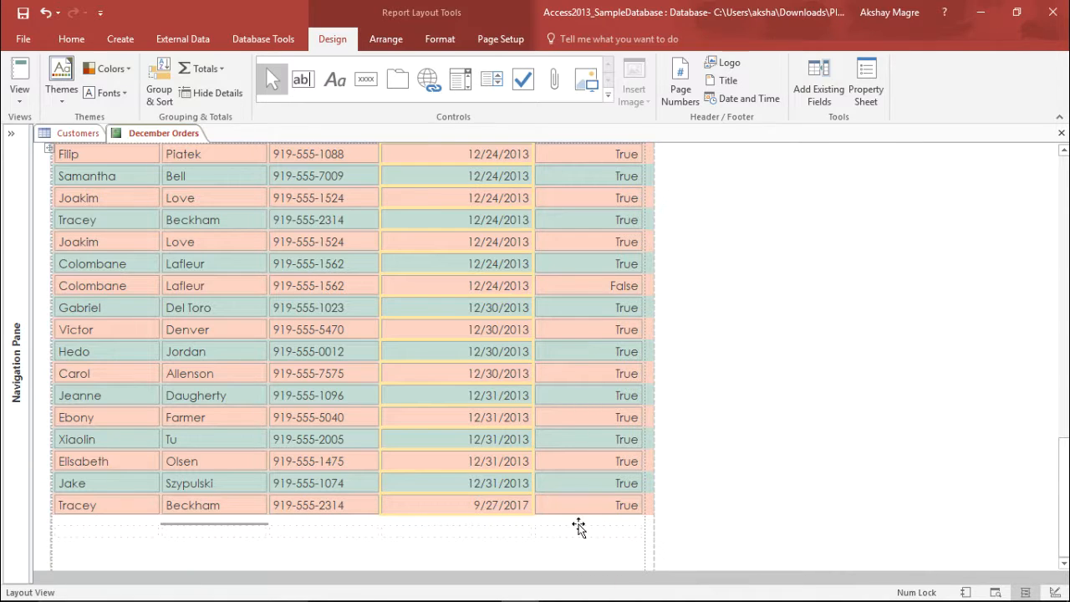
pyautogui.moveTo(725, 271)
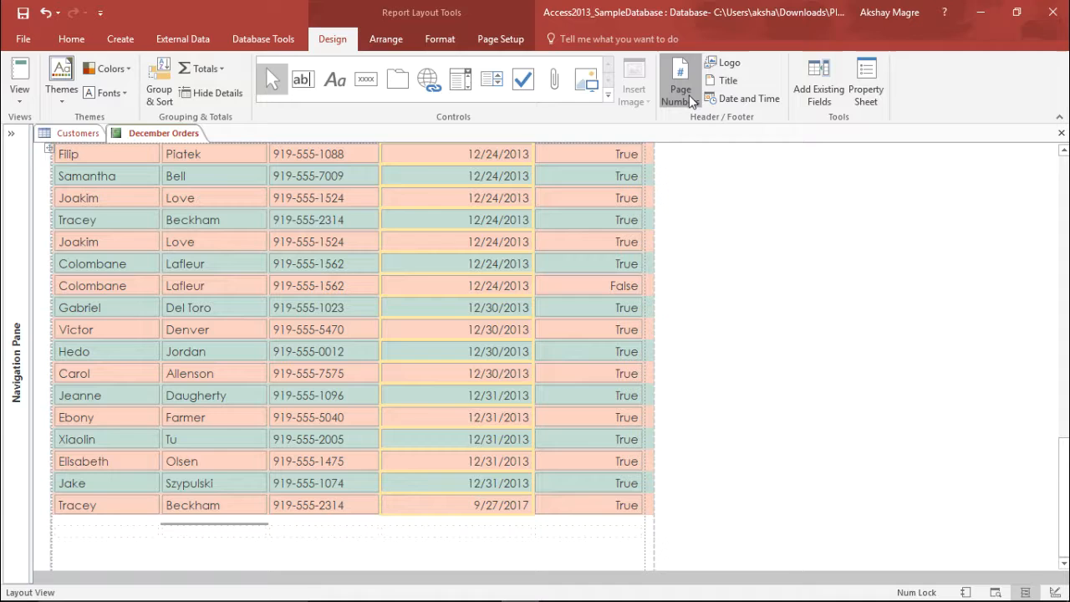
# Insert centered Page N numbers in the footer and select the Page 1 control
pyautogui.click(679, 84)
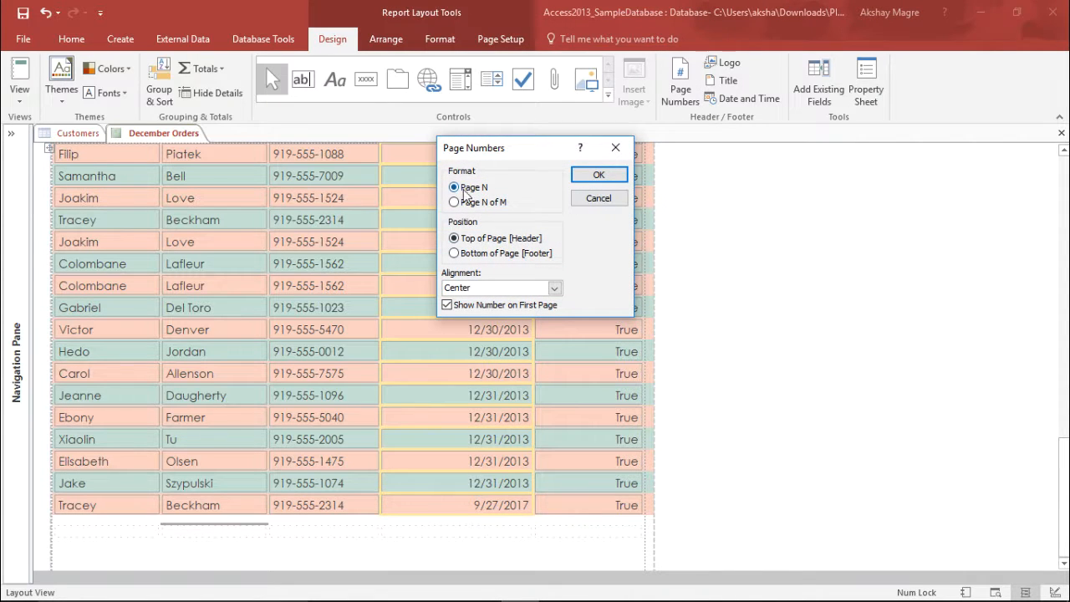
pyautogui.moveTo(489, 266)
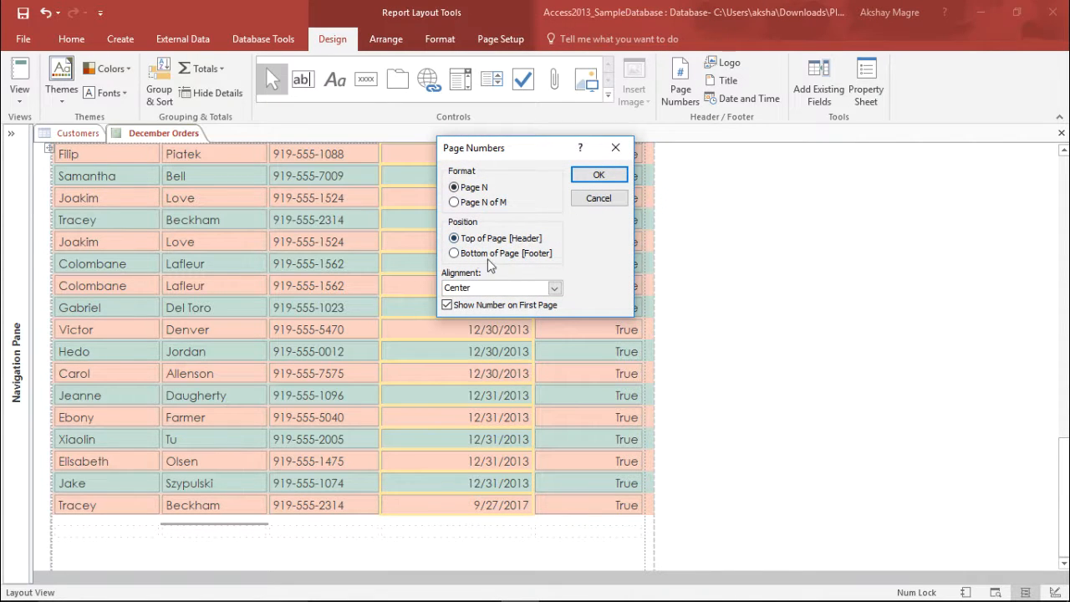
pyautogui.click(454, 253)
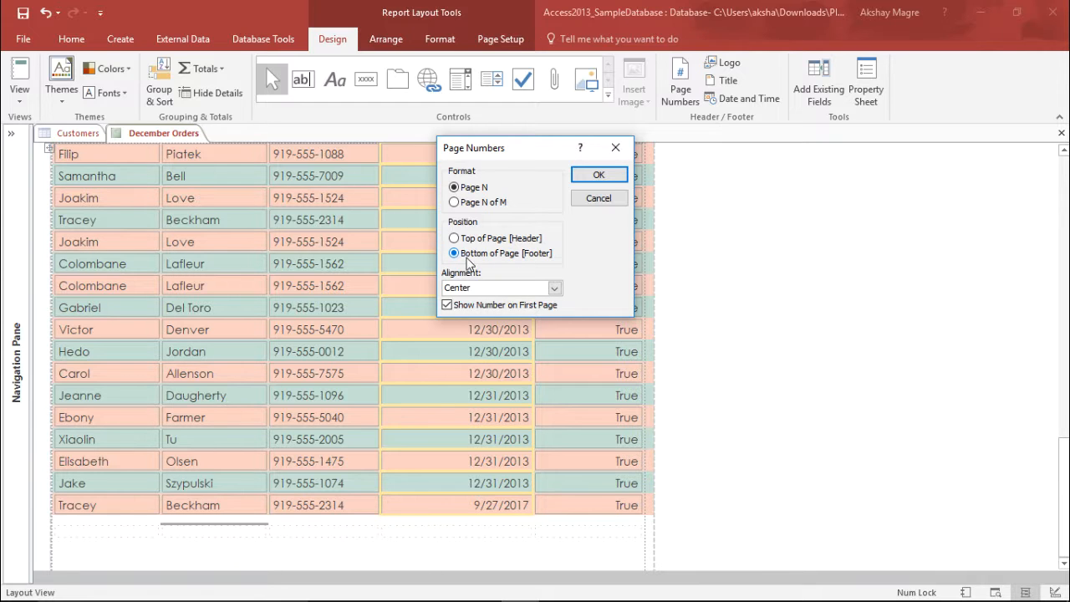
pyautogui.click(599, 174)
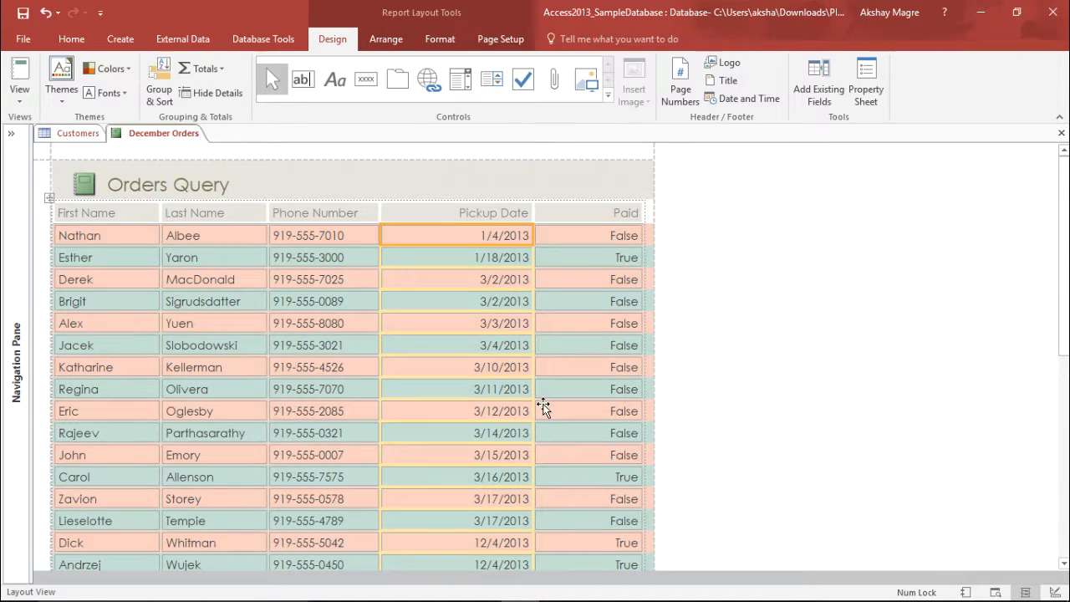
pyautogui.scroll(-3)
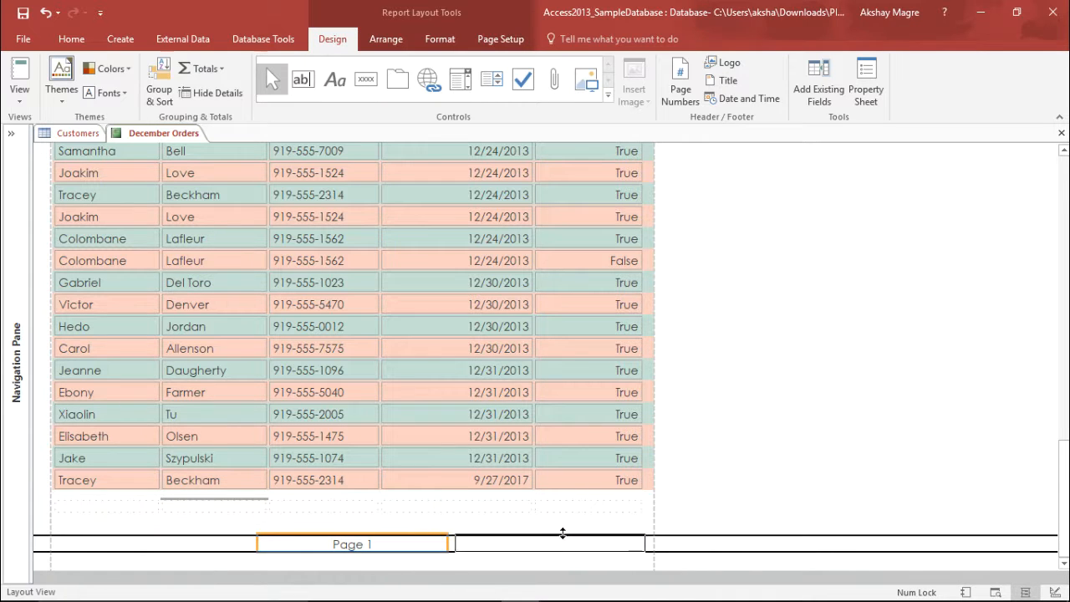
pyautogui.click(558, 544)
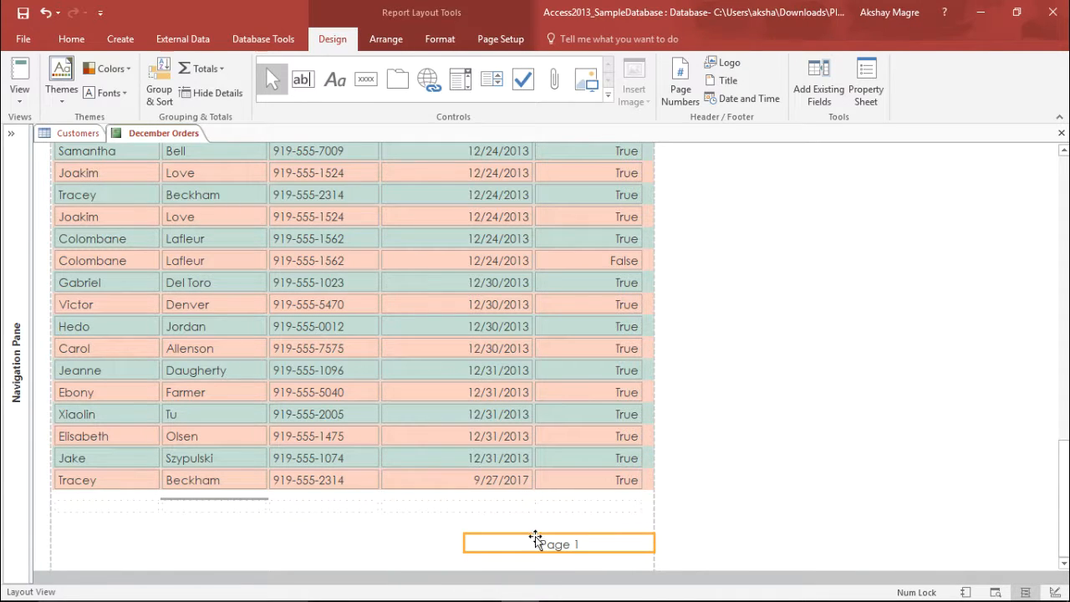
# Insert a second Page N page number, right-aligned at the bottom of the page
pyautogui.click(680, 79)
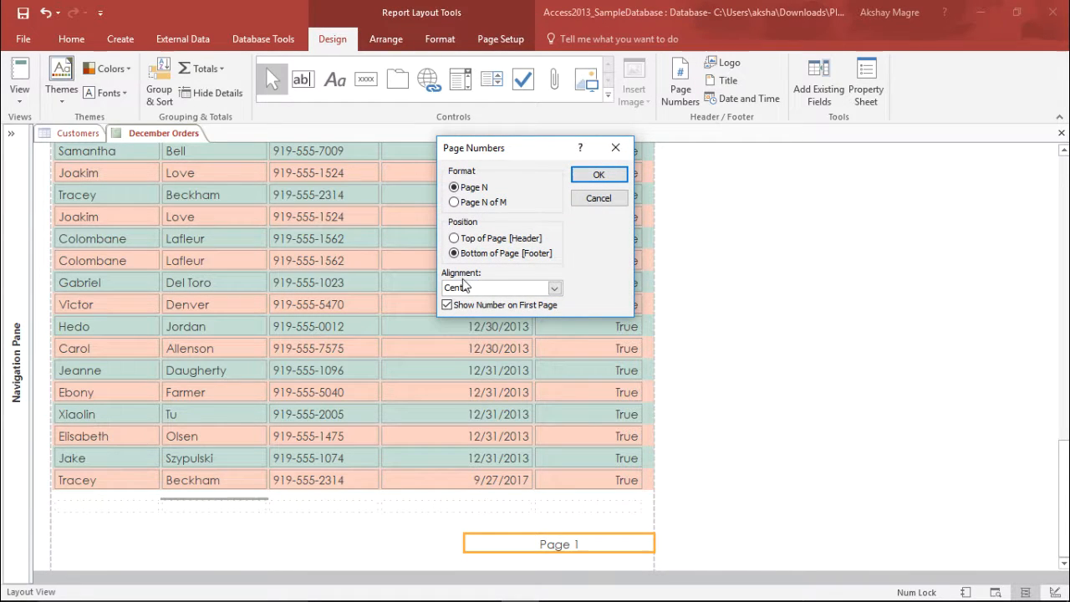
pyautogui.click(555, 287)
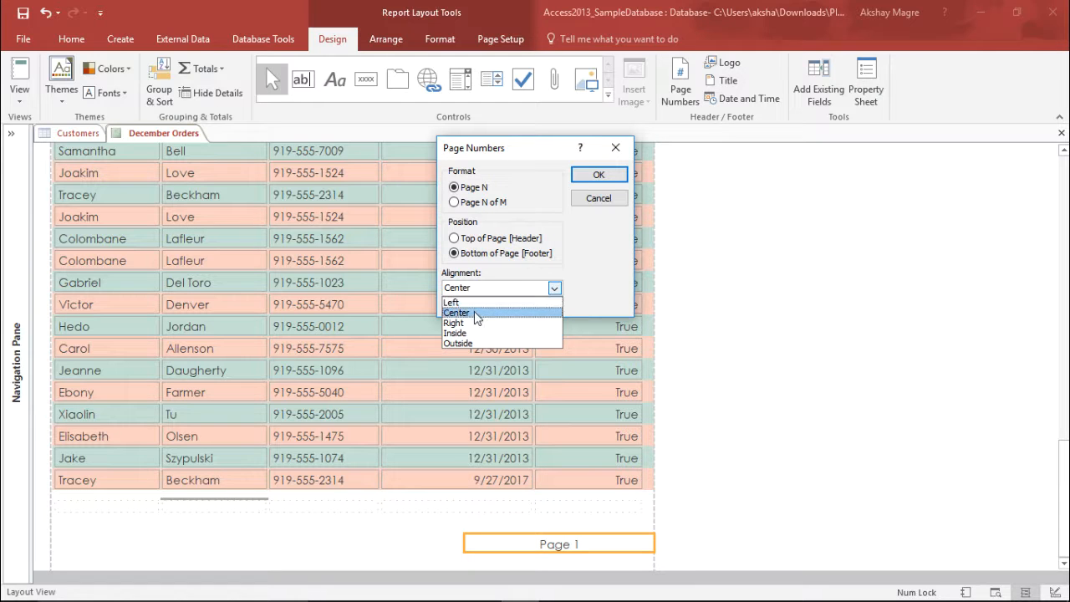
pyautogui.moveTo(458, 342)
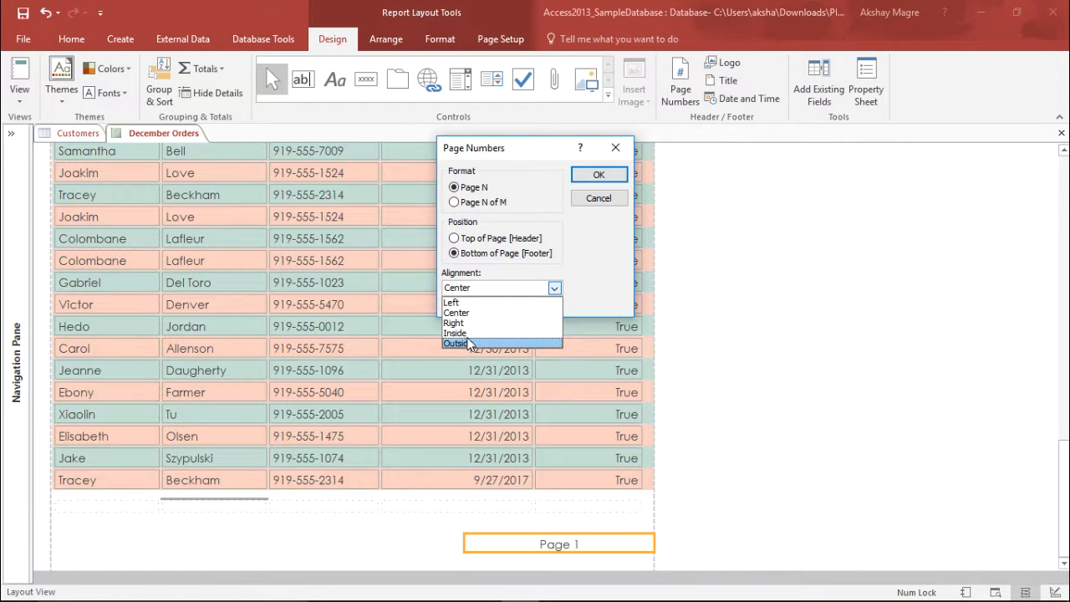
pyautogui.click(453, 323)
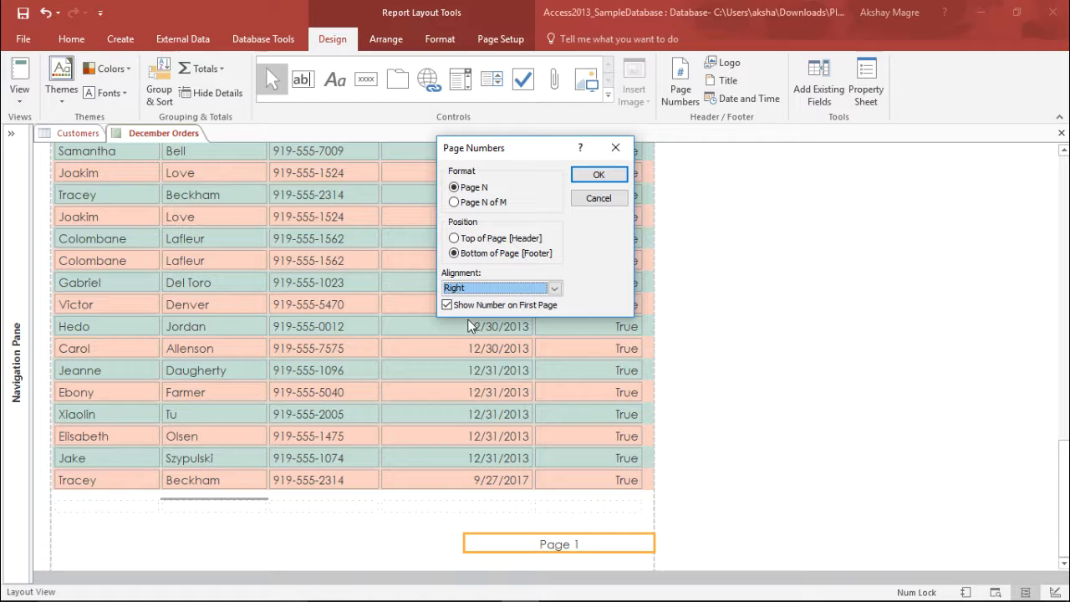
pyautogui.click(598, 174)
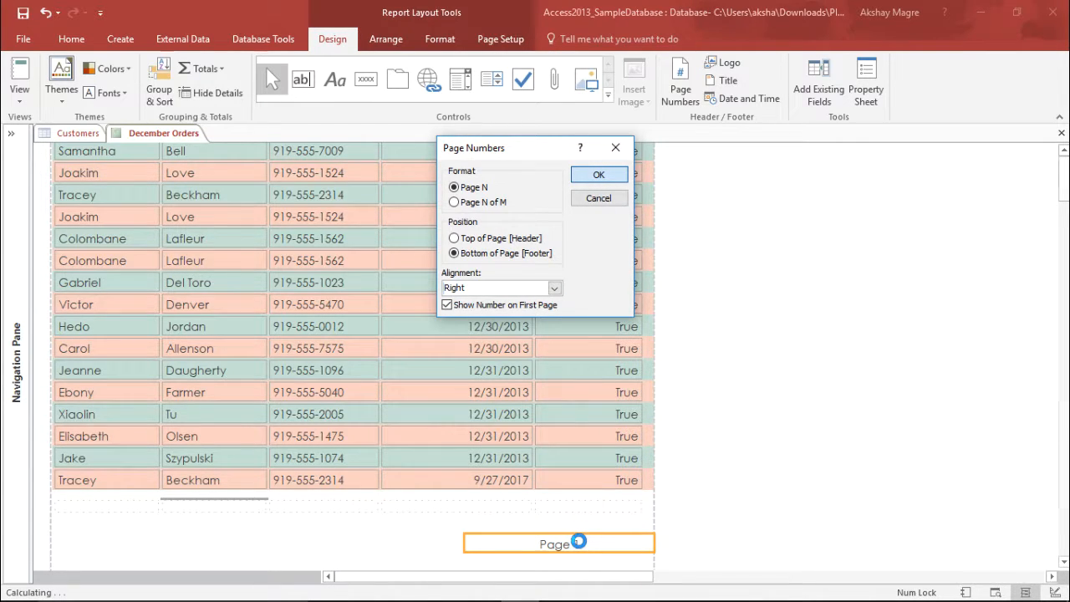
pyautogui.click(598, 173)
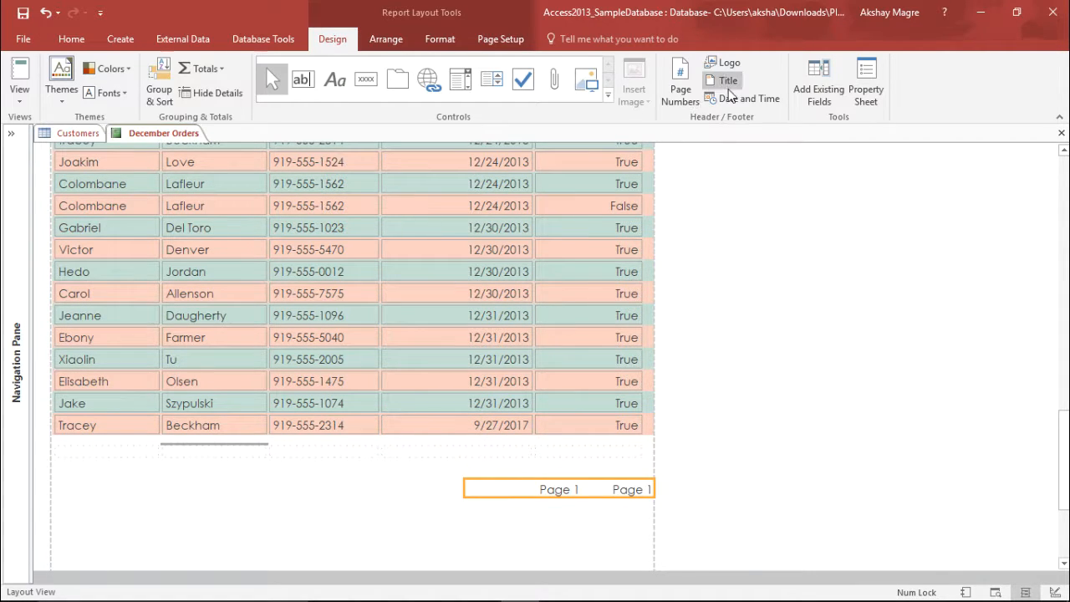
# Insert the long date (Wednesday, September 27, 2017) in the header without time
pyautogui.click(748, 98)
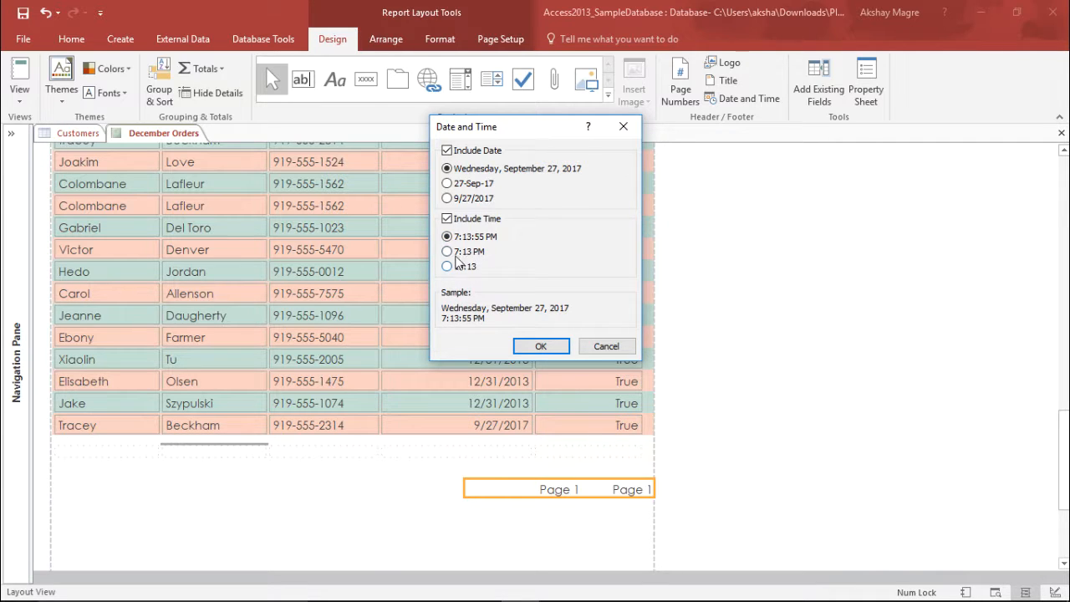
pyautogui.moveTo(514, 159)
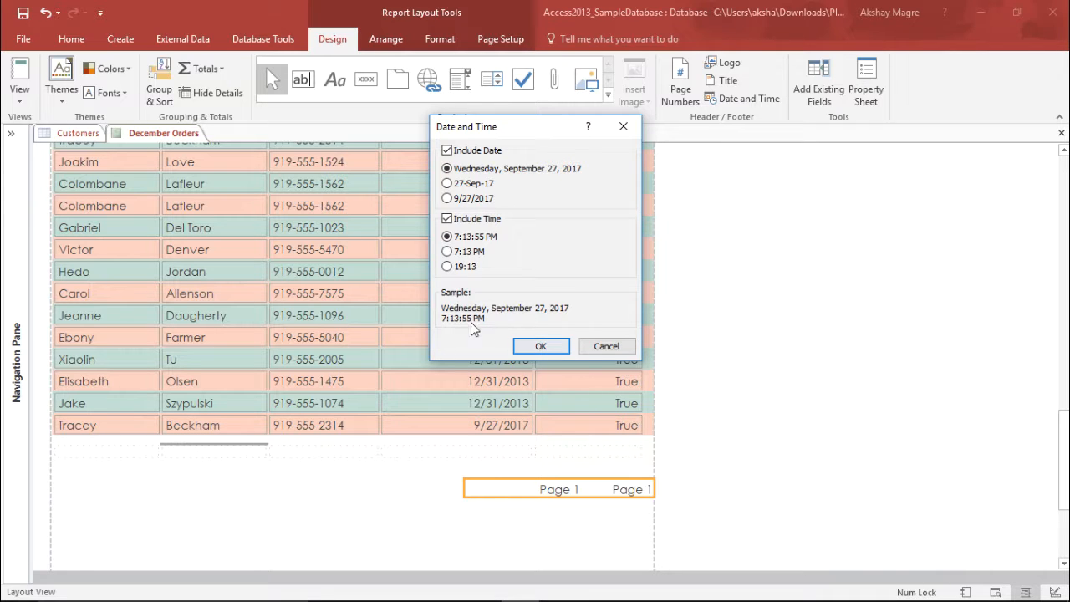
pyautogui.moveTo(443, 213)
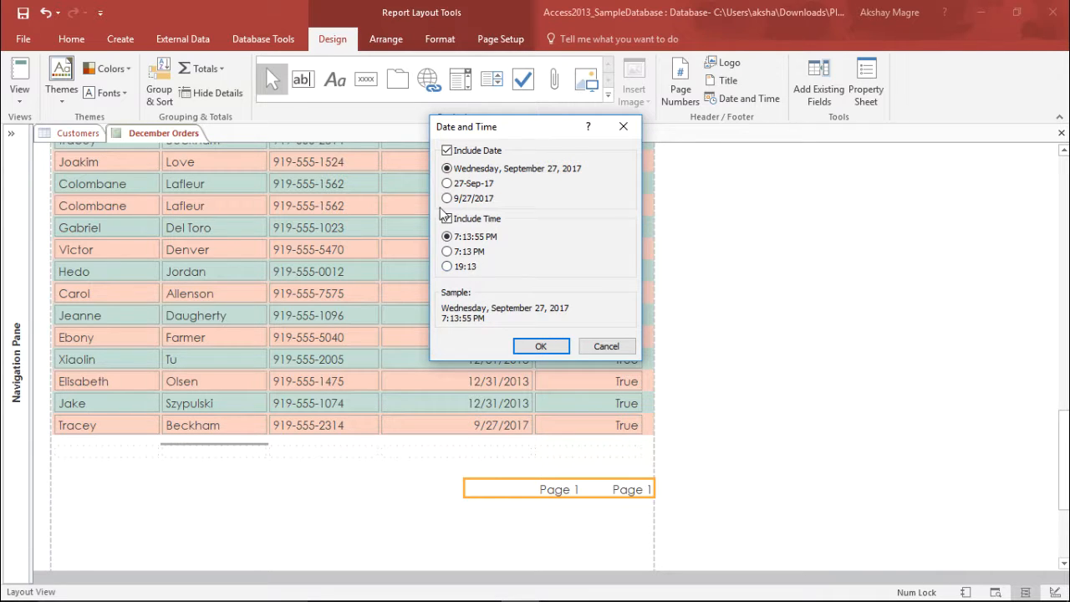
pyautogui.click(446, 218)
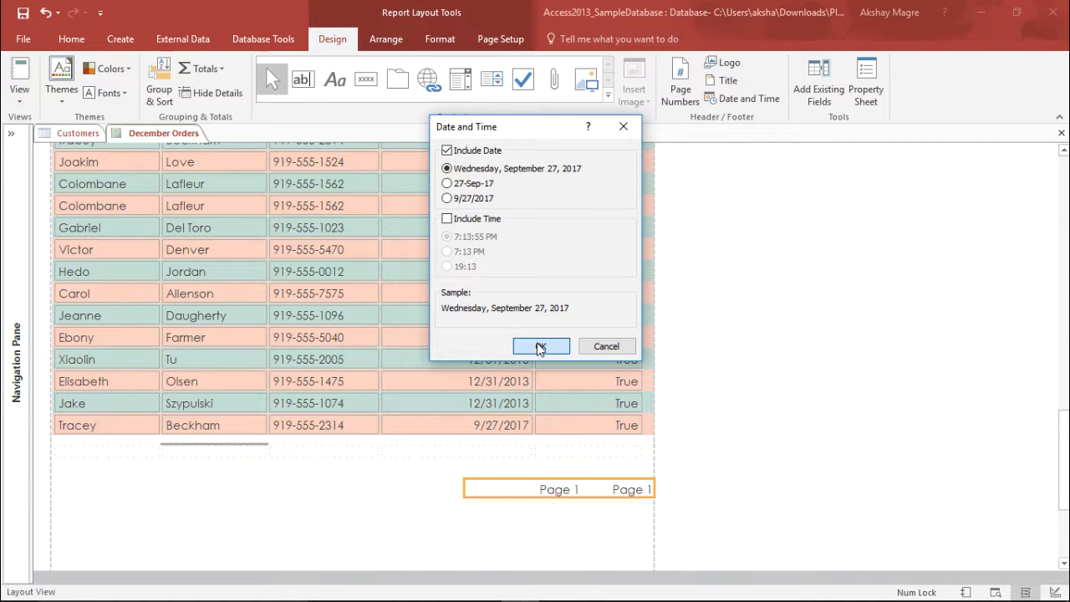
pyautogui.click(541, 346)
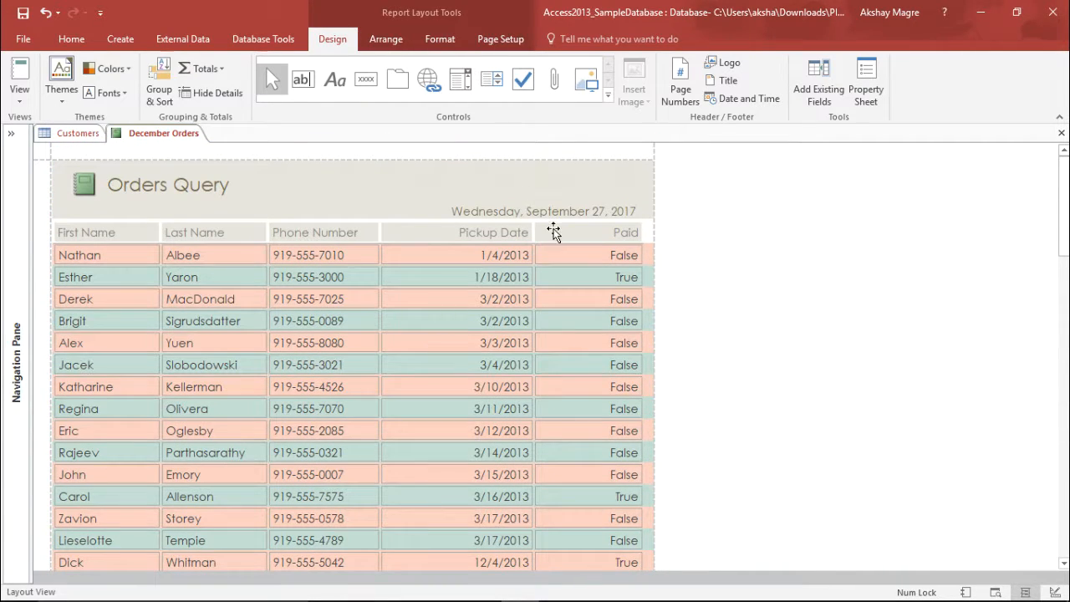
# Select the header date and use the Arrange tools to place it under the title
pyautogui.click(544, 211)
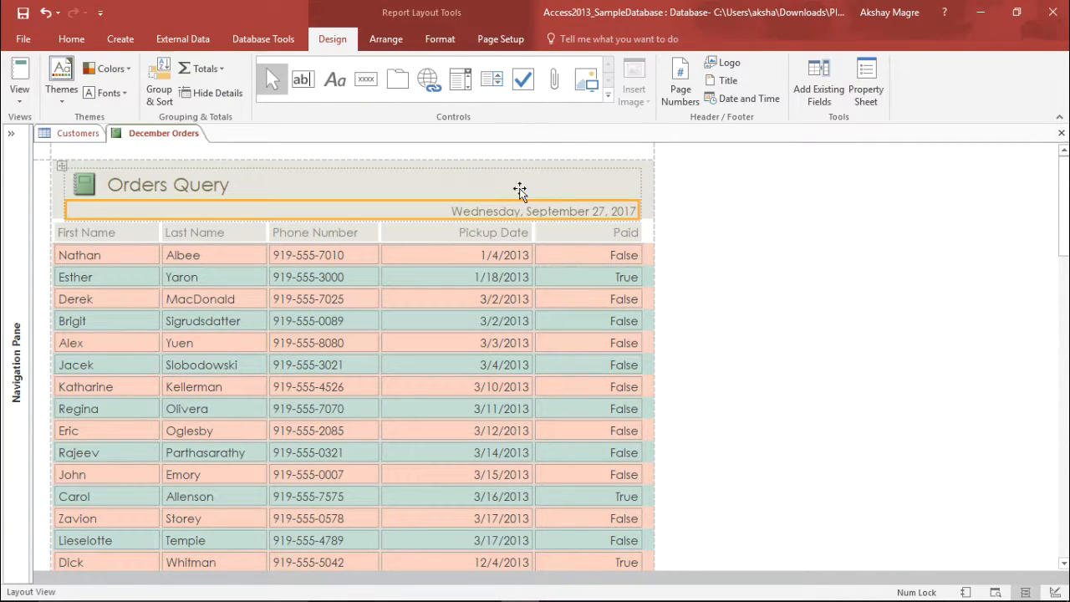
pyautogui.moveTo(471, 187)
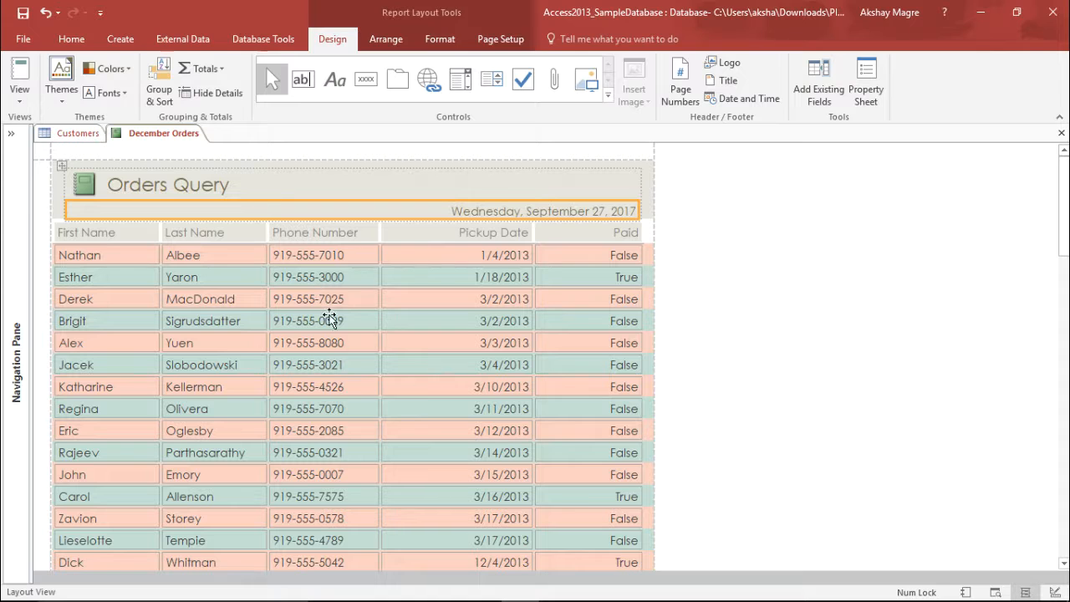
pyautogui.moveTo(385, 47)
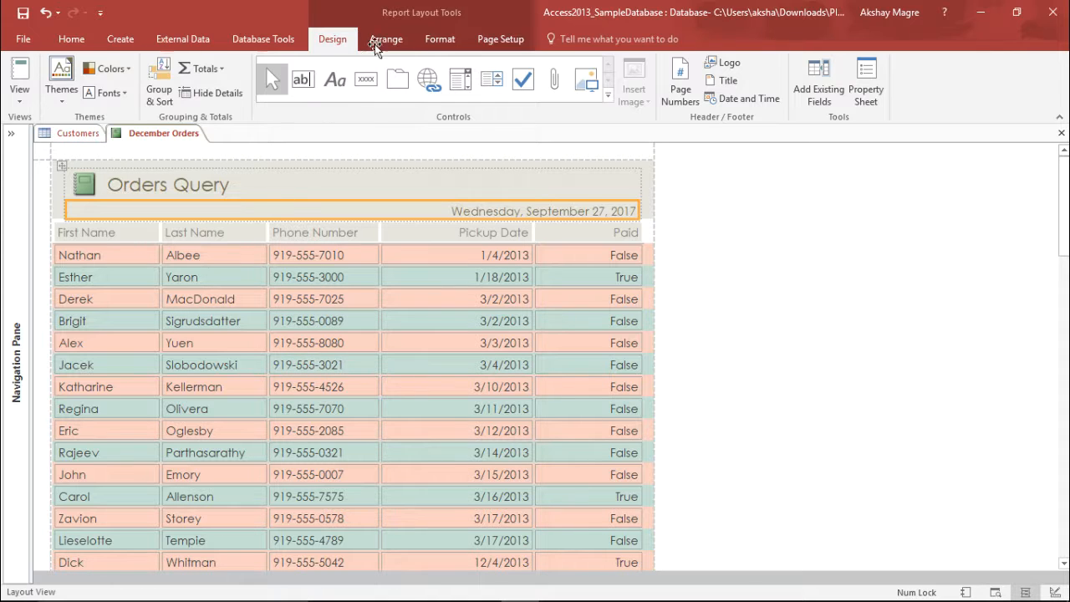
pyautogui.click(385, 39)
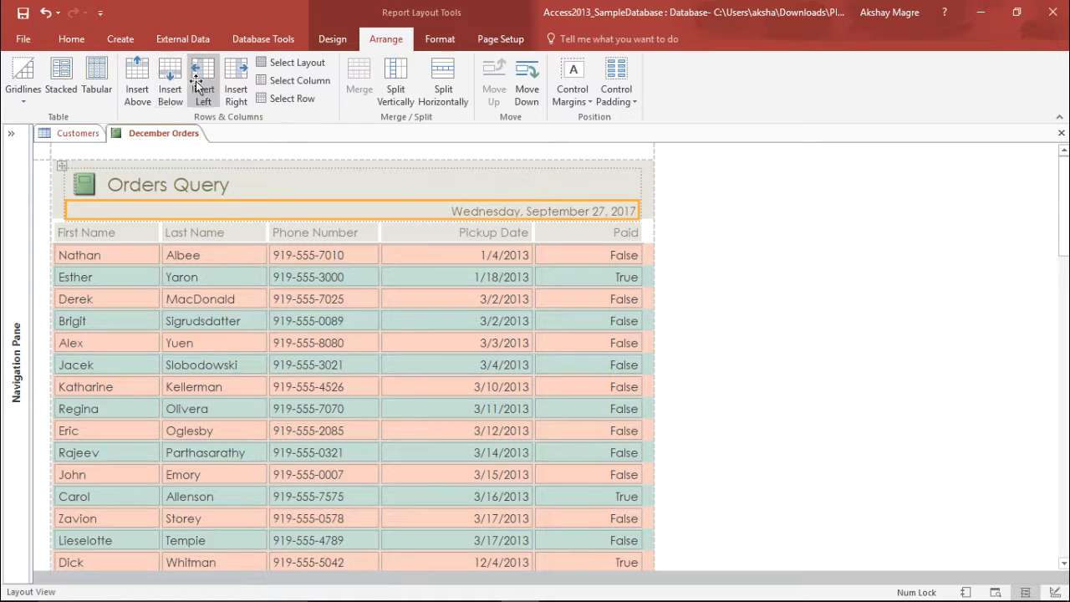
pyautogui.click(23, 79)
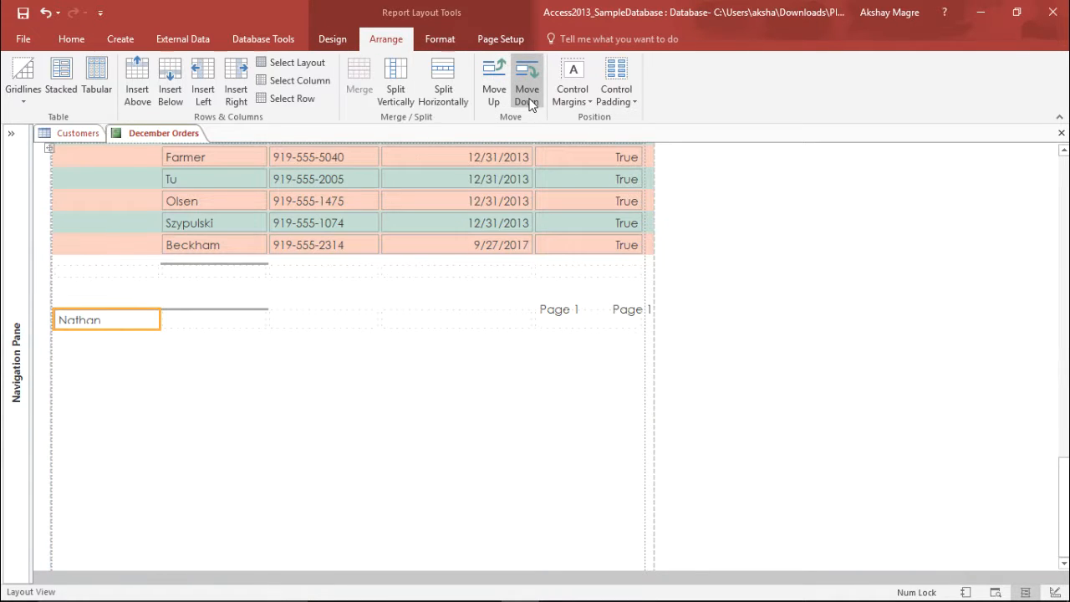
pyautogui.moveTo(238, 327)
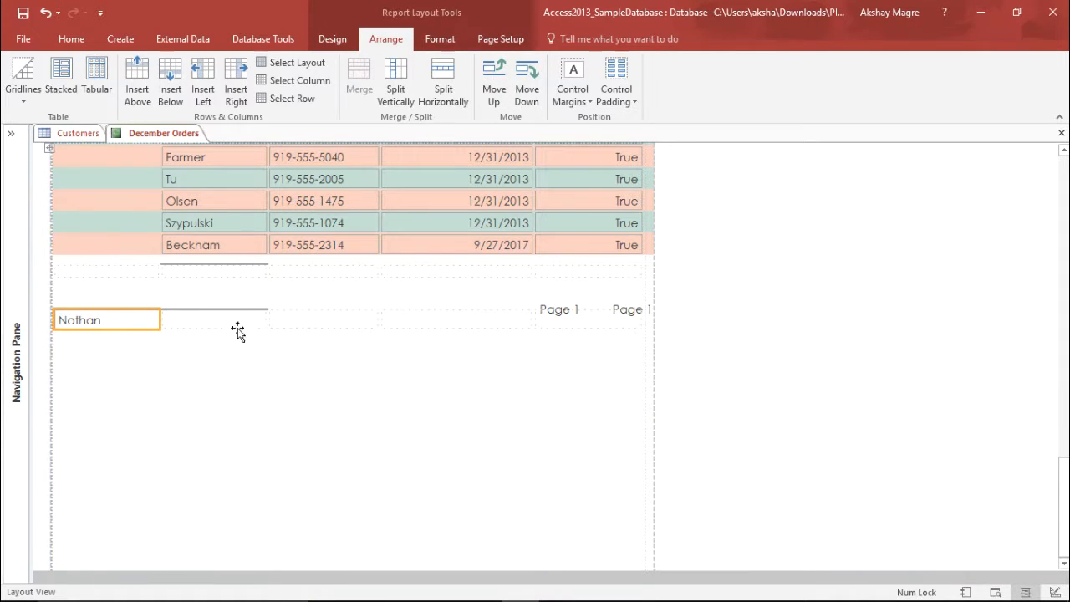
pyautogui.scroll(3)
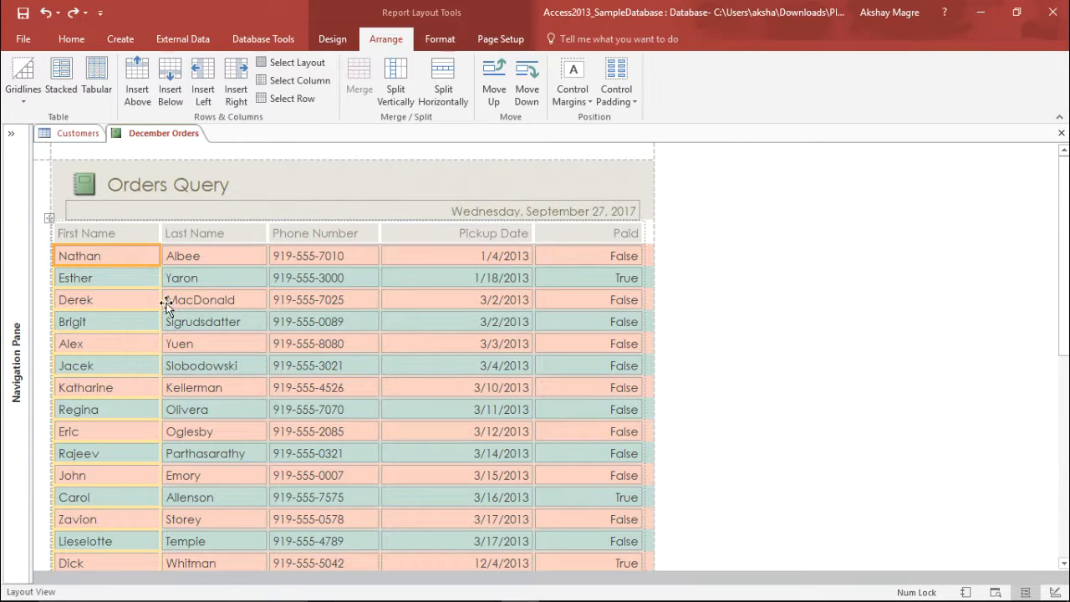
pyautogui.moveTo(124, 330)
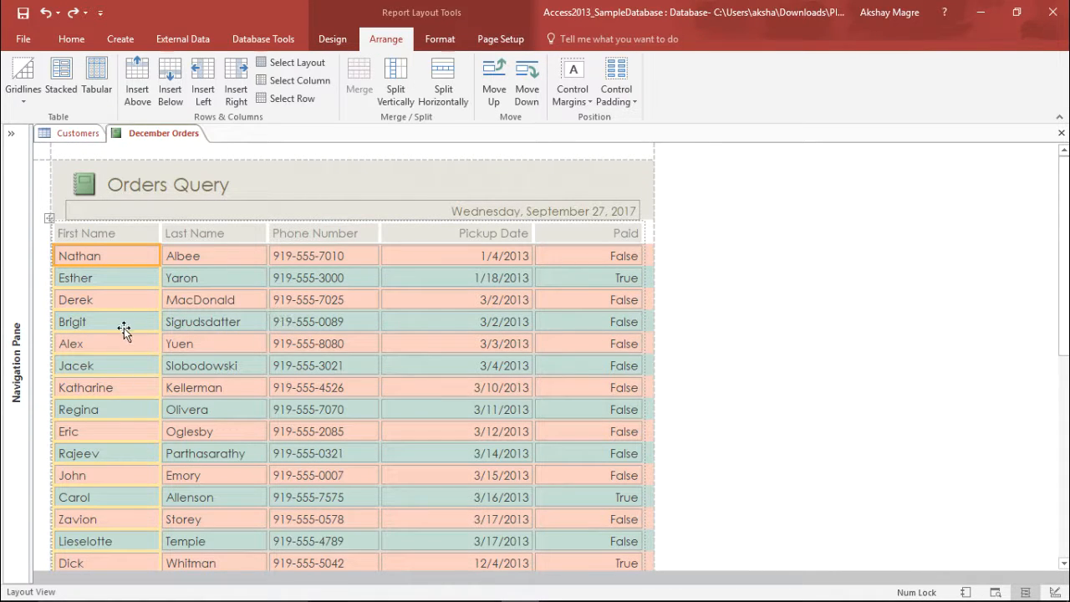
pyautogui.moveTo(501, 39)
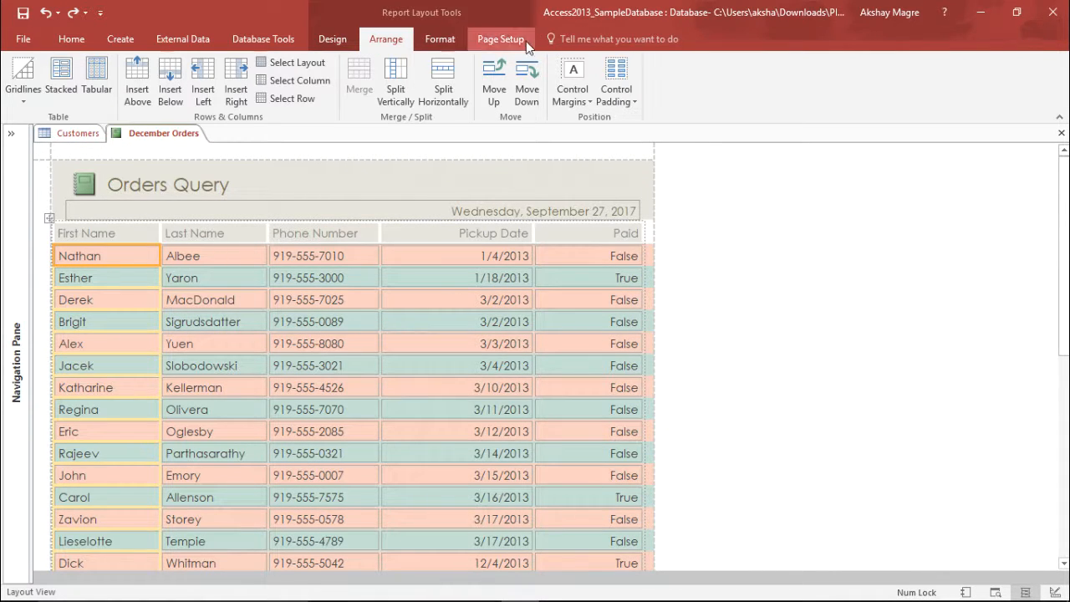
# Review Page Setup size and margins, then delete the header date control
pyautogui.click(500, 39)
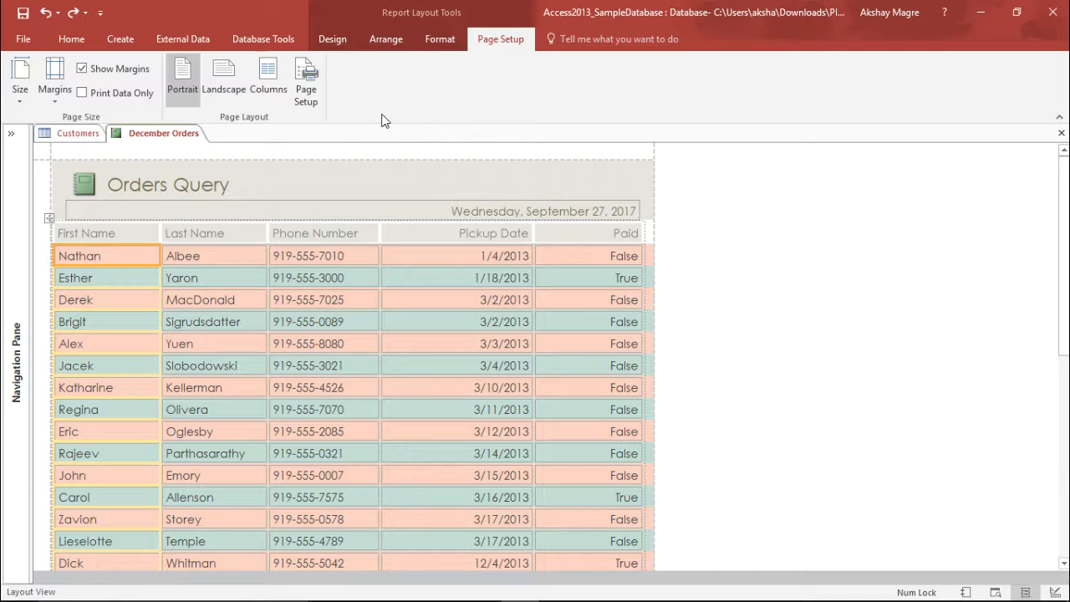
pyautogui.moveTo(342, 208)
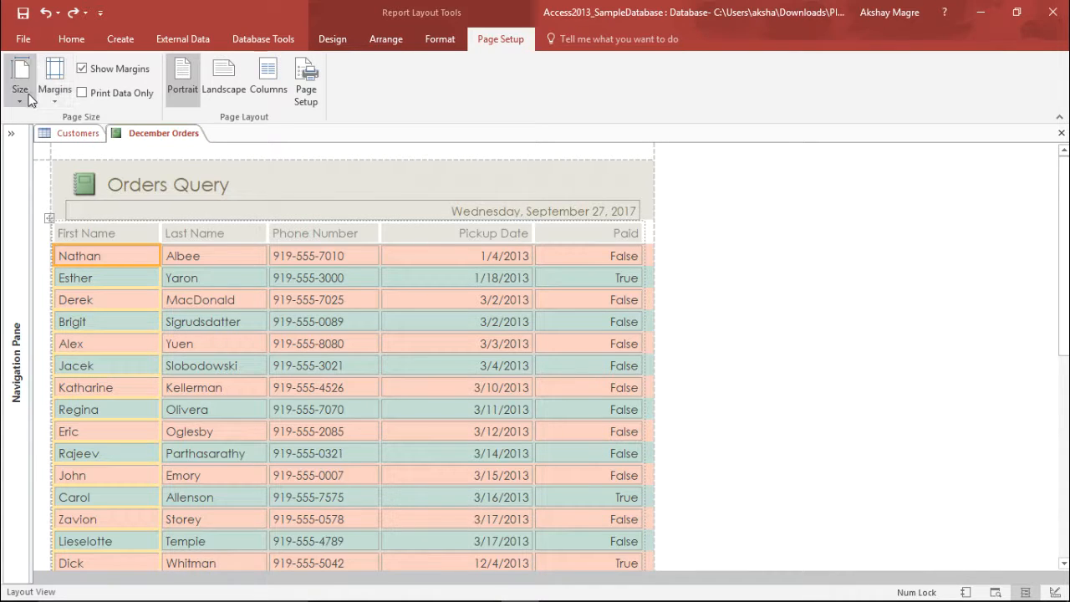
pyautogui.click(19, 80)
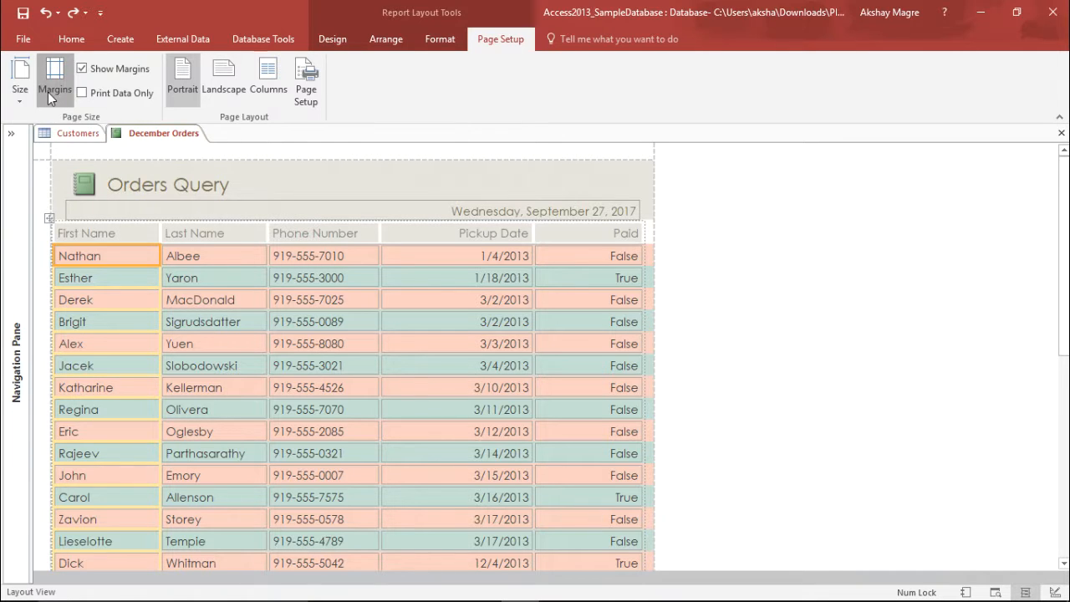
pyautogui.click(54, 79)
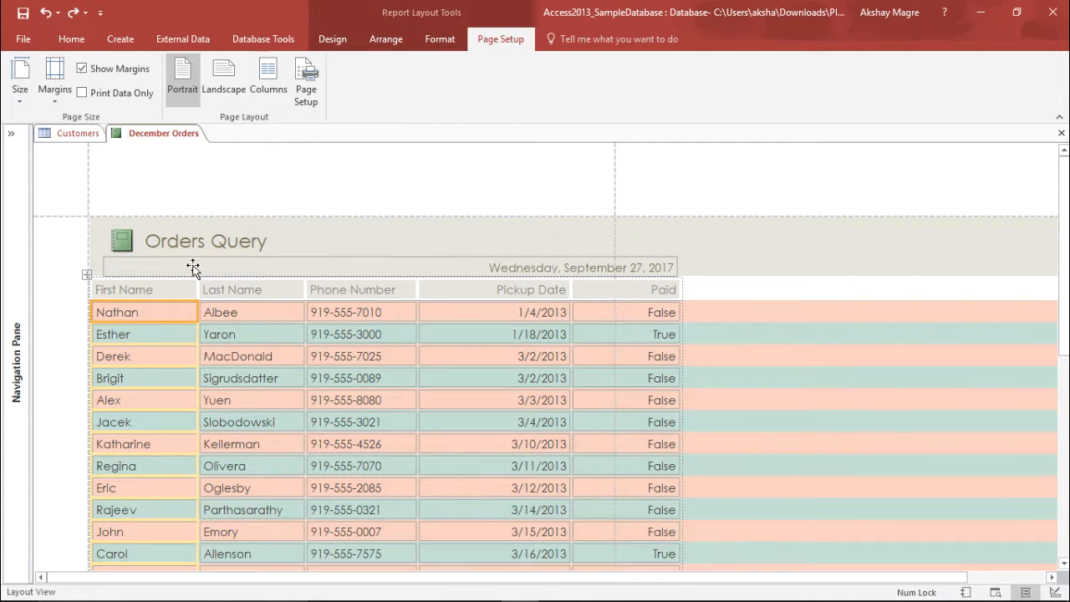
pyautogui.moveTo(236, 279)
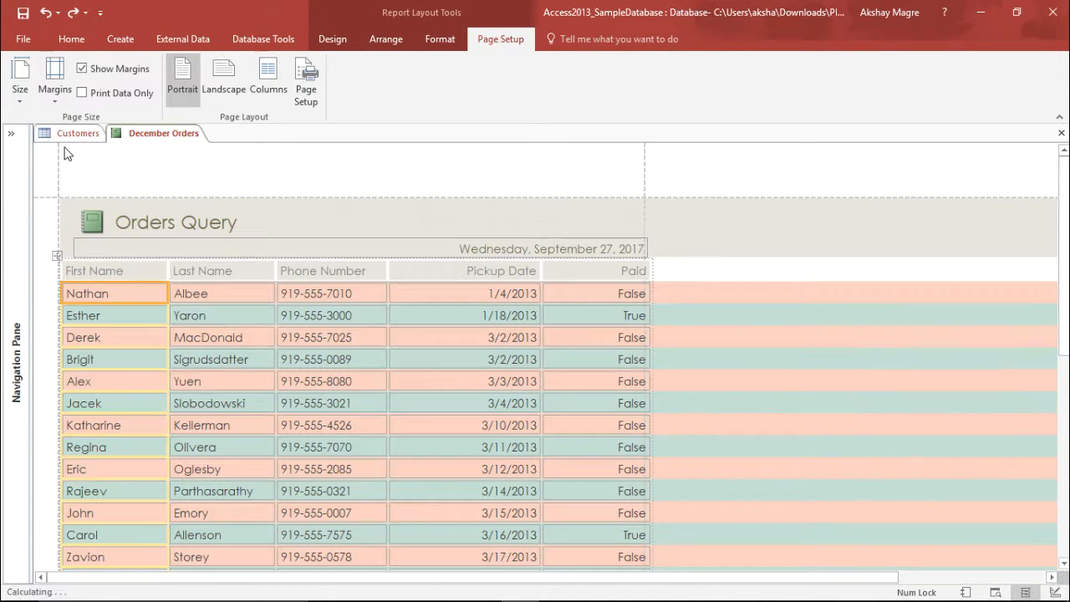
pyautogui.scroll(3)
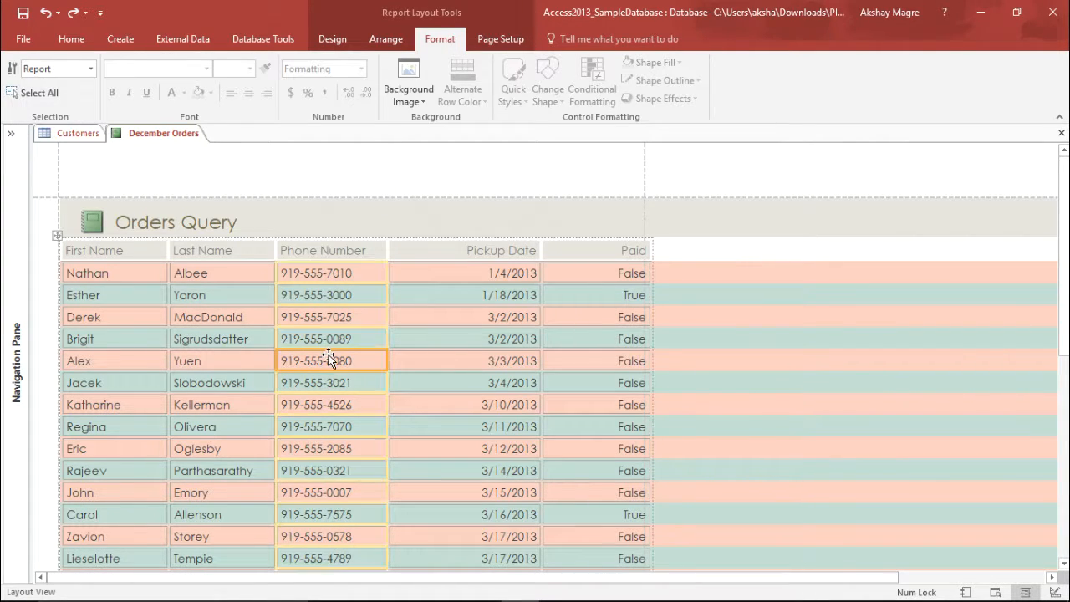
# Set the First Name column's font to Baskerville Old Face
pyautogui.click(330, 360)
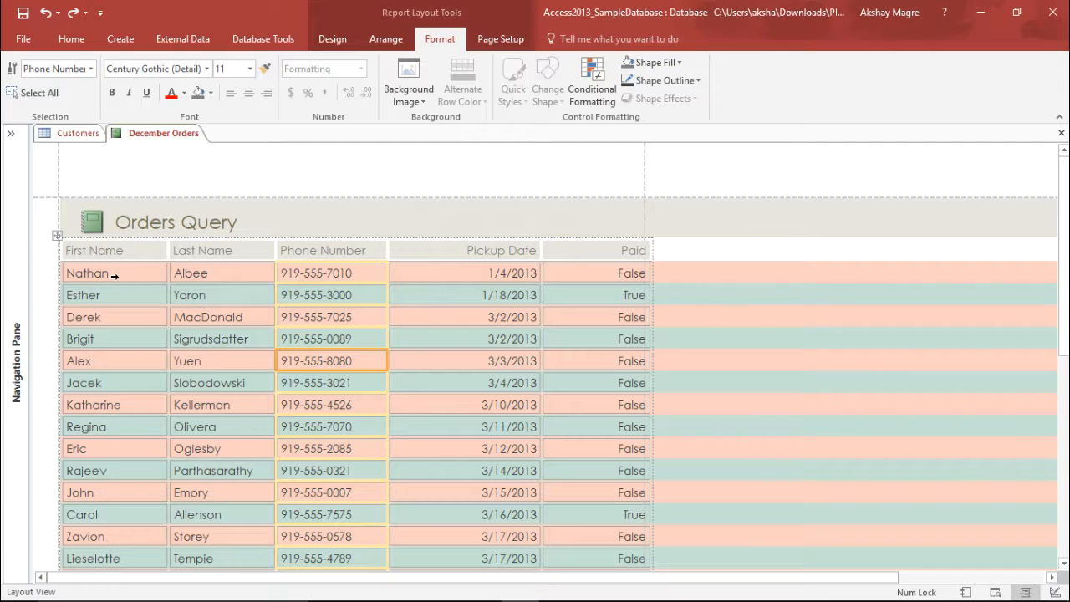
pyautogui.click(94, 272)
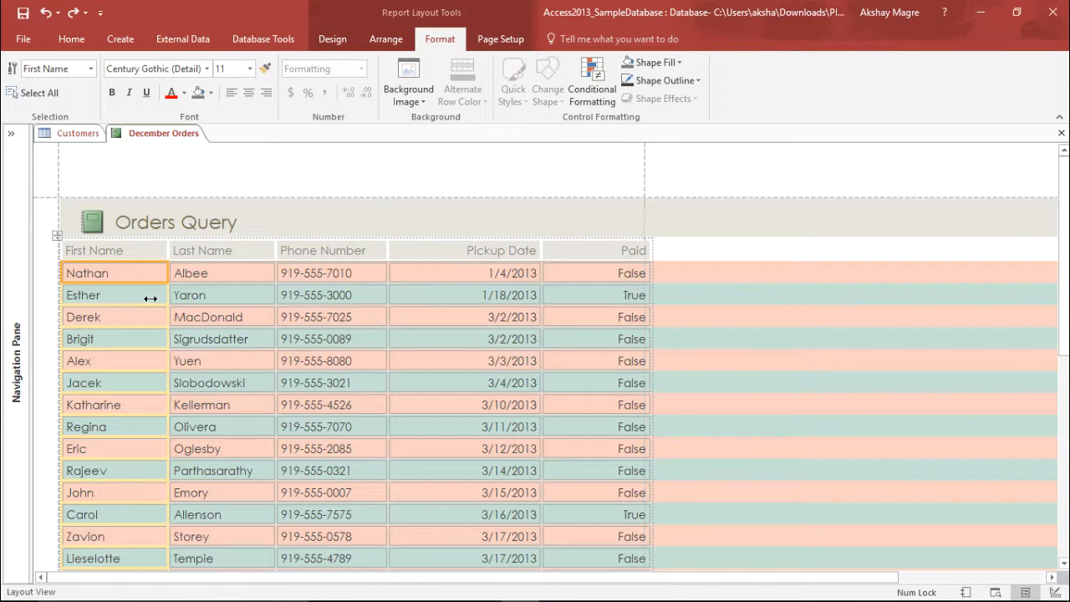
pyautogui.click(332, 339)
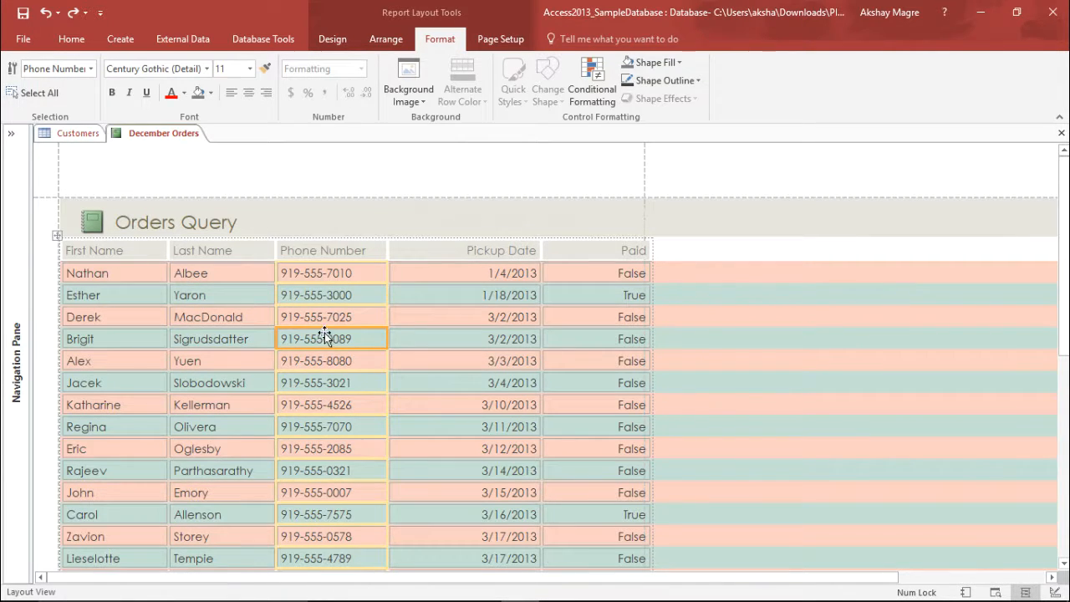
pyautogui.click(115, 273)
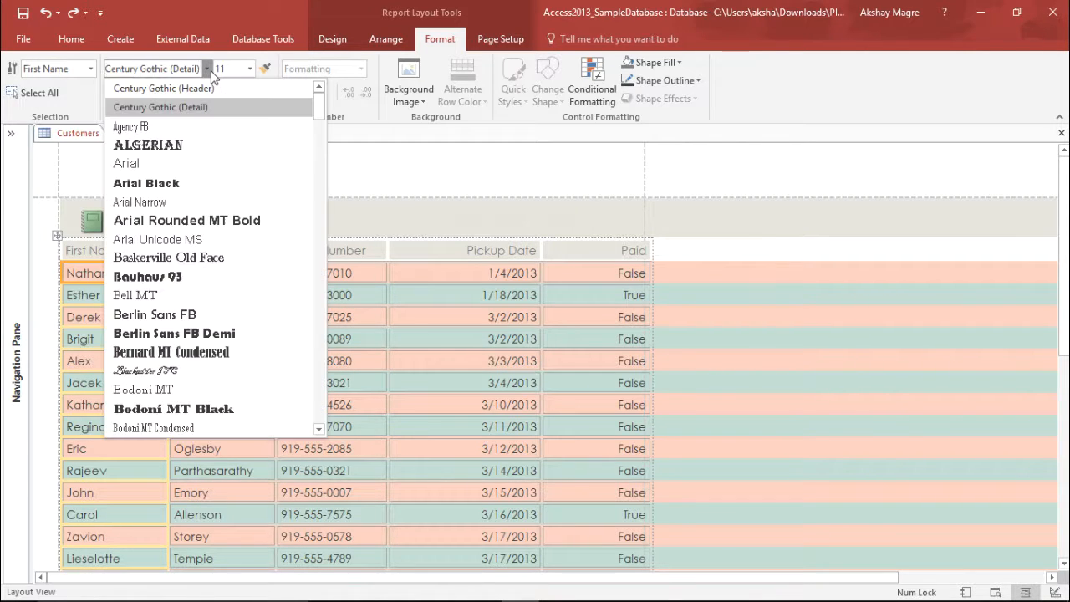
pyautogui.moveTo(170, 220)
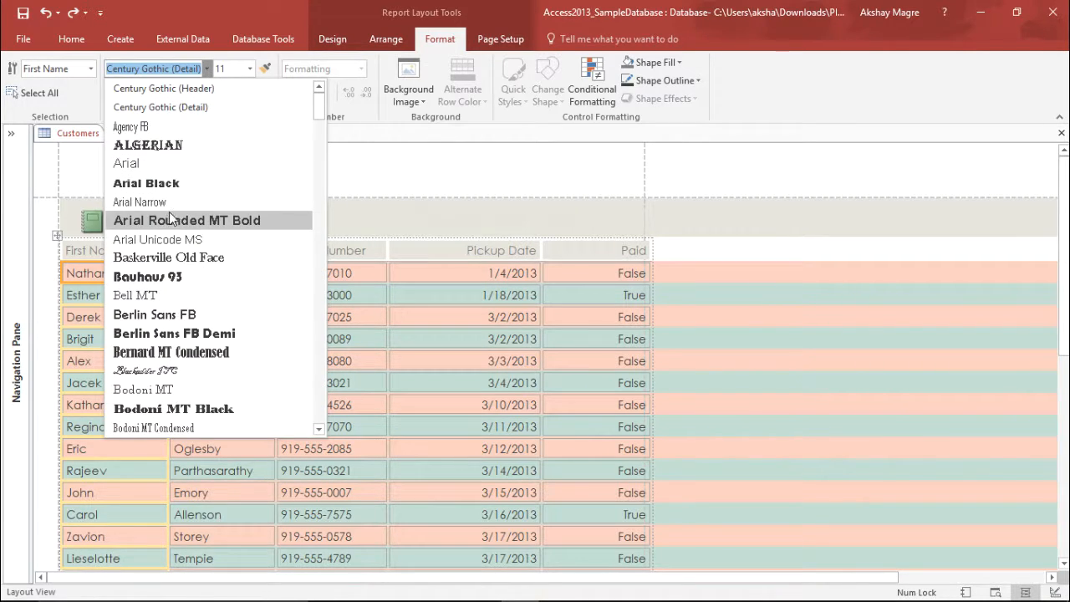
pyautogui.moveTo(167, 258)
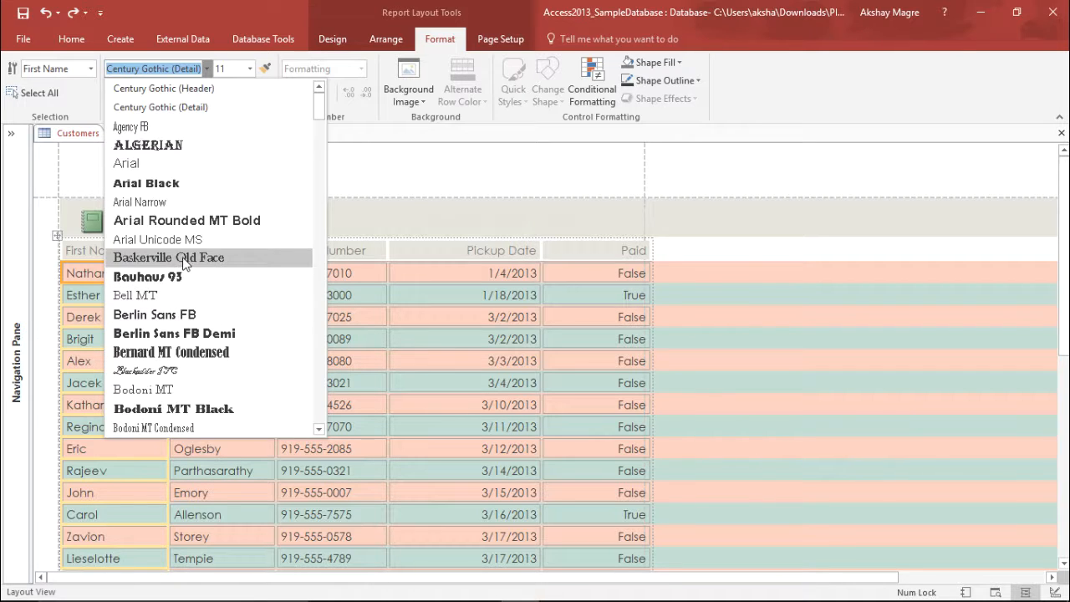
pyautogui.click(168, 257)
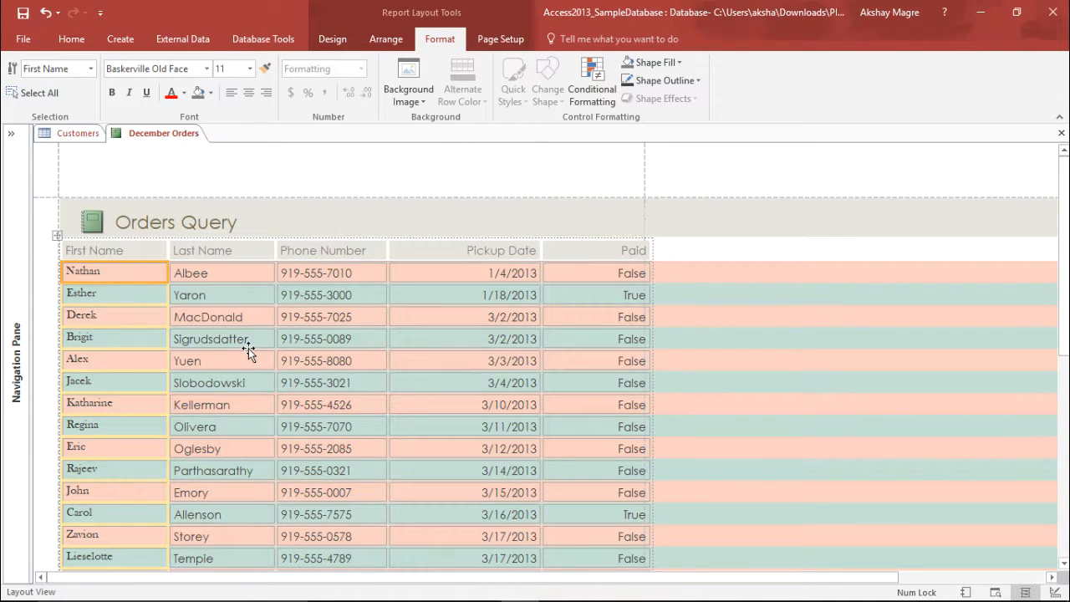
pyautogui.moveTo(257, 349)
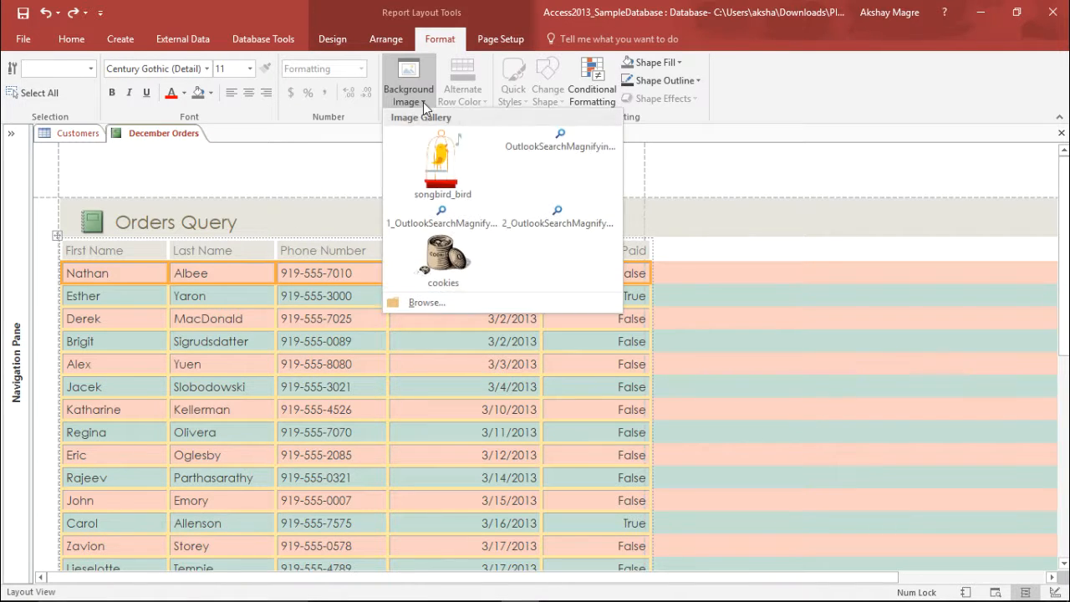
pyautogui.moveTo(427, 303)
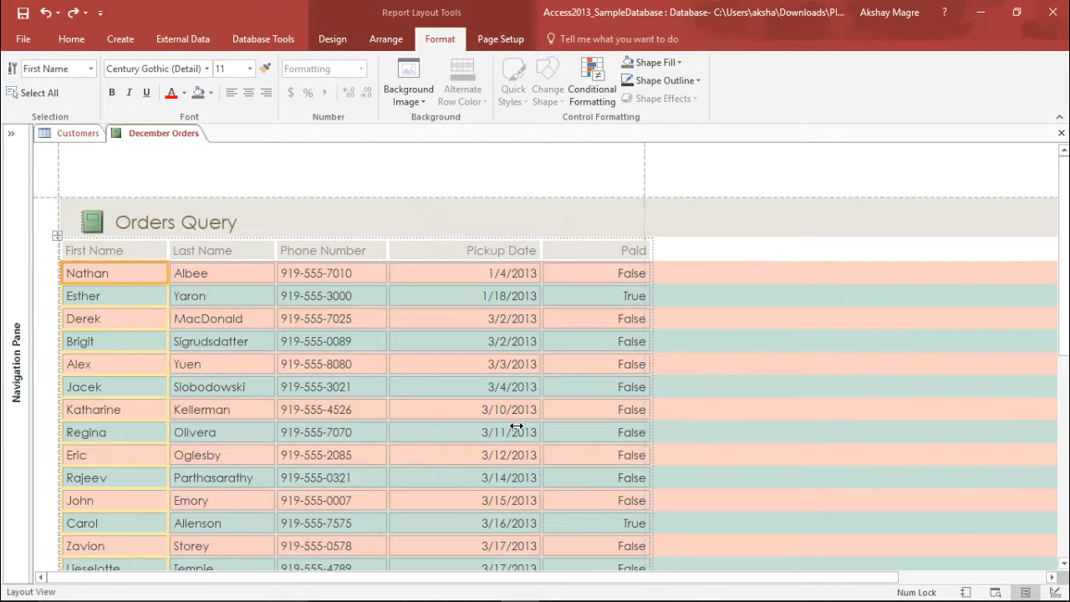
pyautogui.moveTo(532, 393)
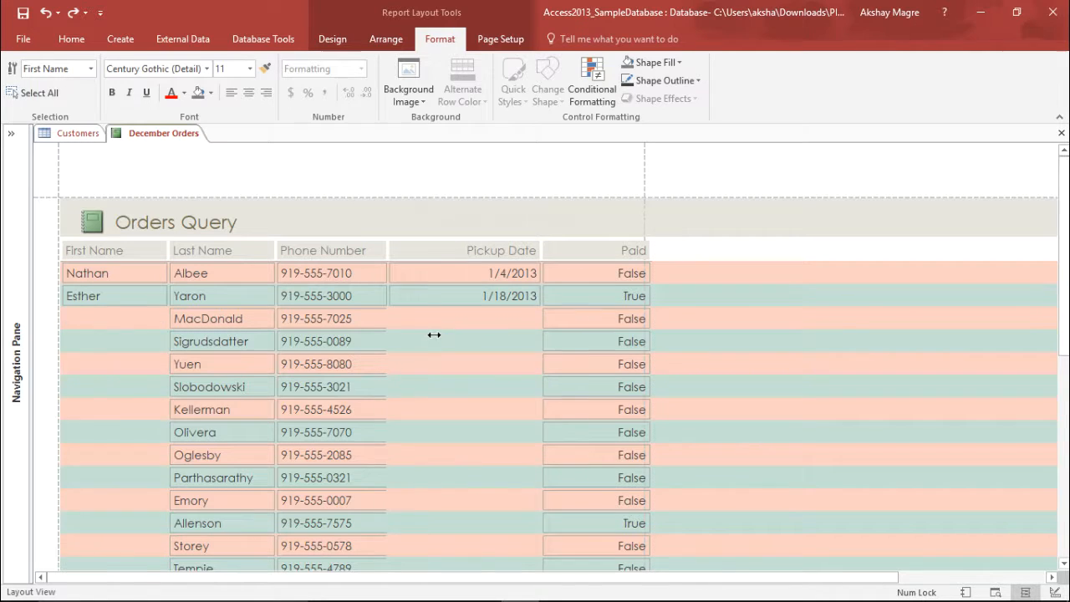
# Select a Pickup Date cell, then a Phone Number cell
pyautogui.click(500, 341)
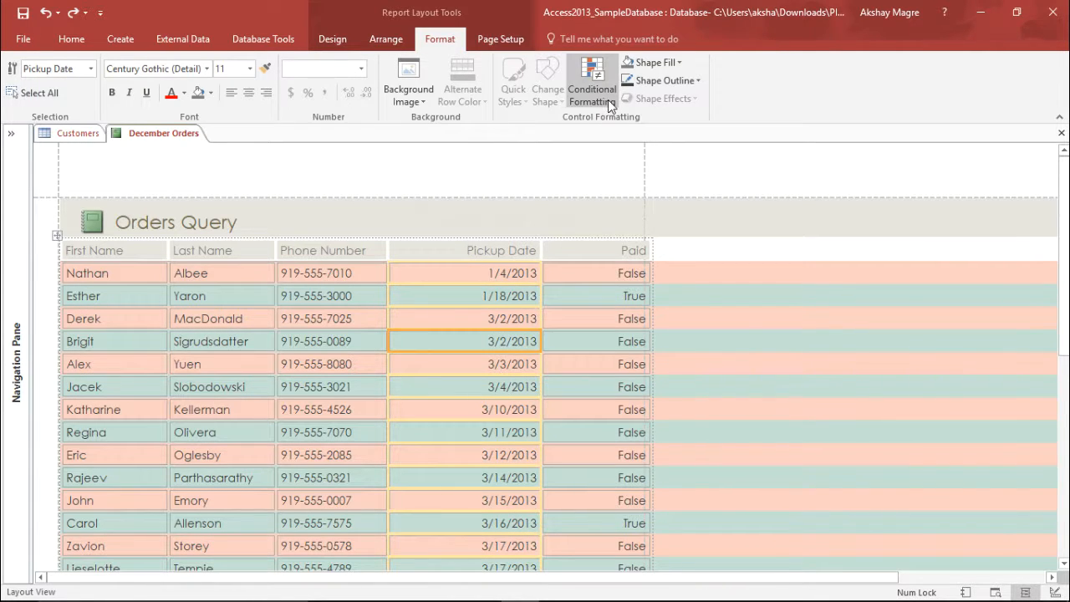
pyautogui.moveTo(458, 341)
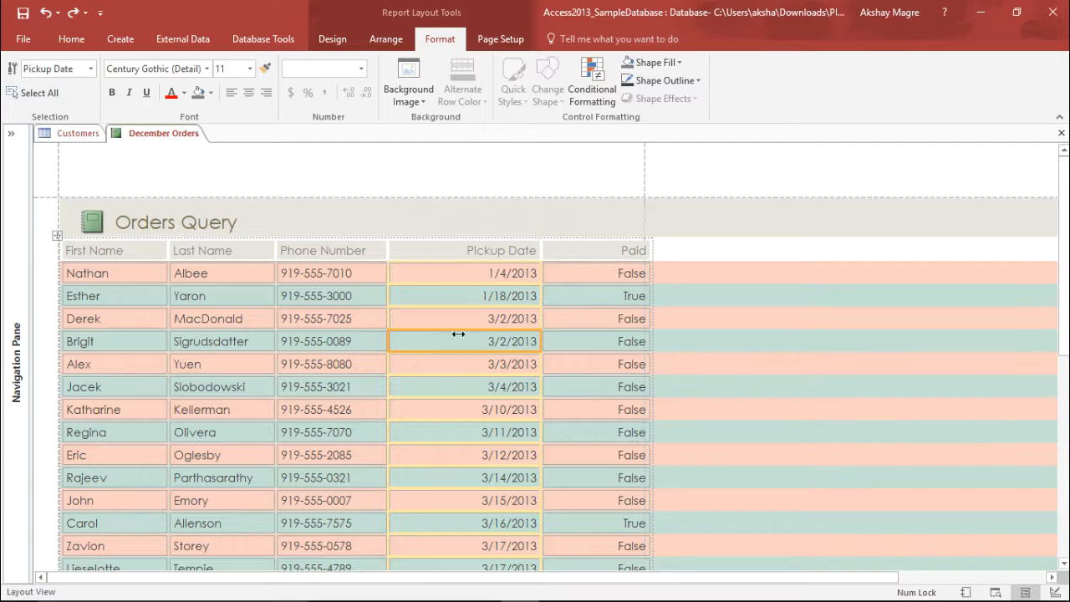
pyautogui.click(330, 364)
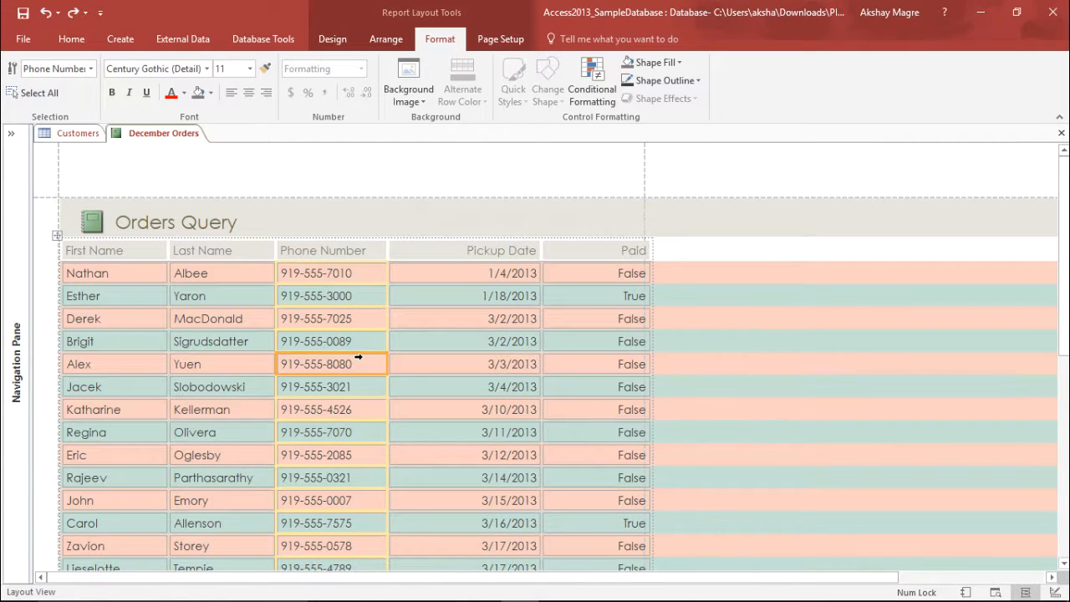
pyautogui.moveTo(327, 333)
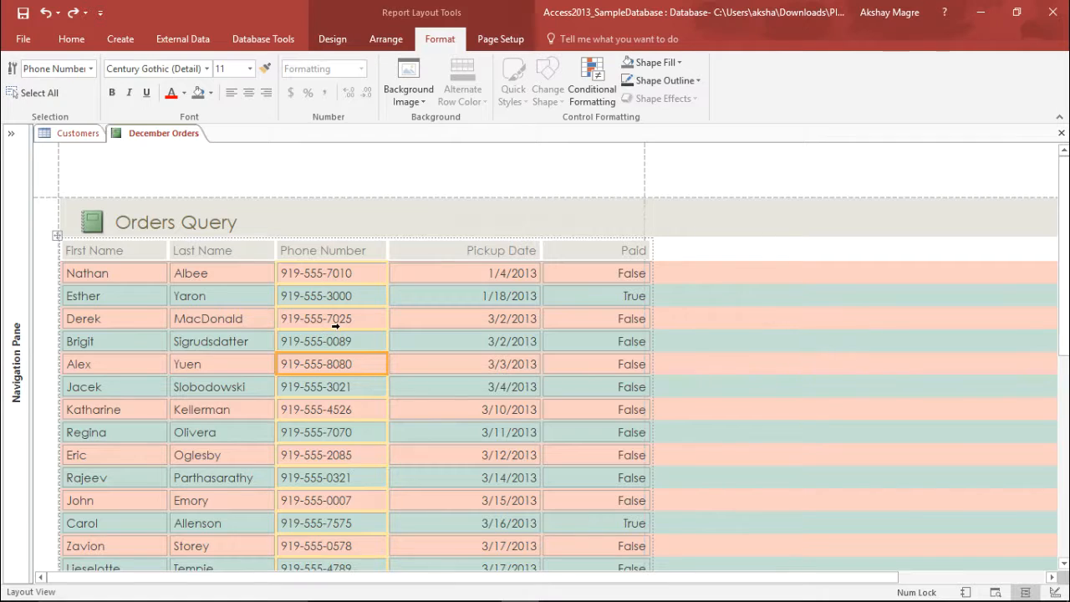
pyautogui.moveTo(264, 407)
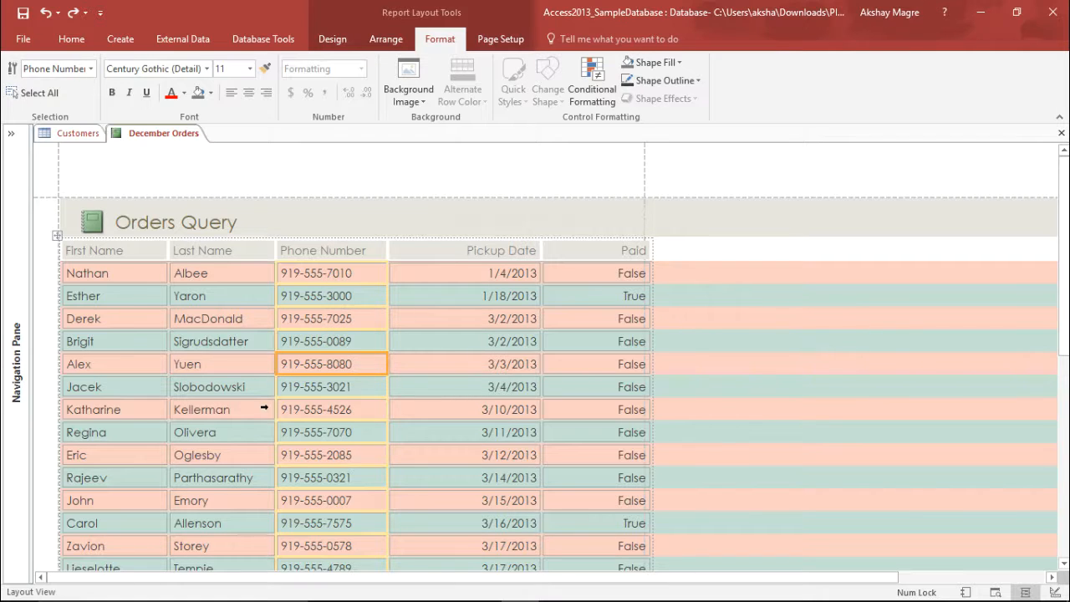
pyautogui.moveTo(415, 272)
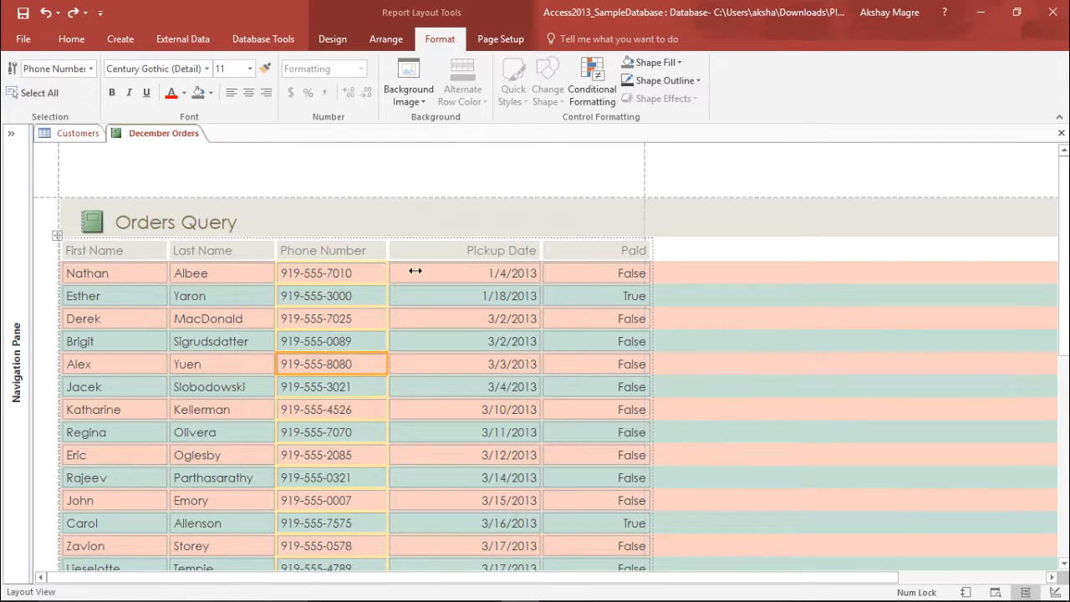
pyautogui.moveTo(427, 308)
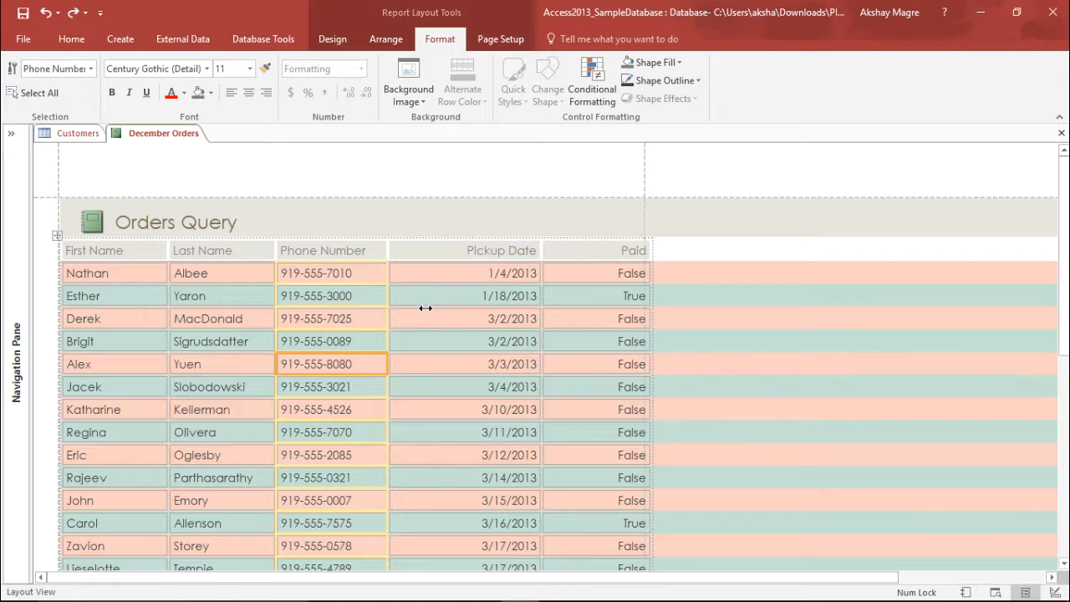
pyautogui.moveTo(355, 382)
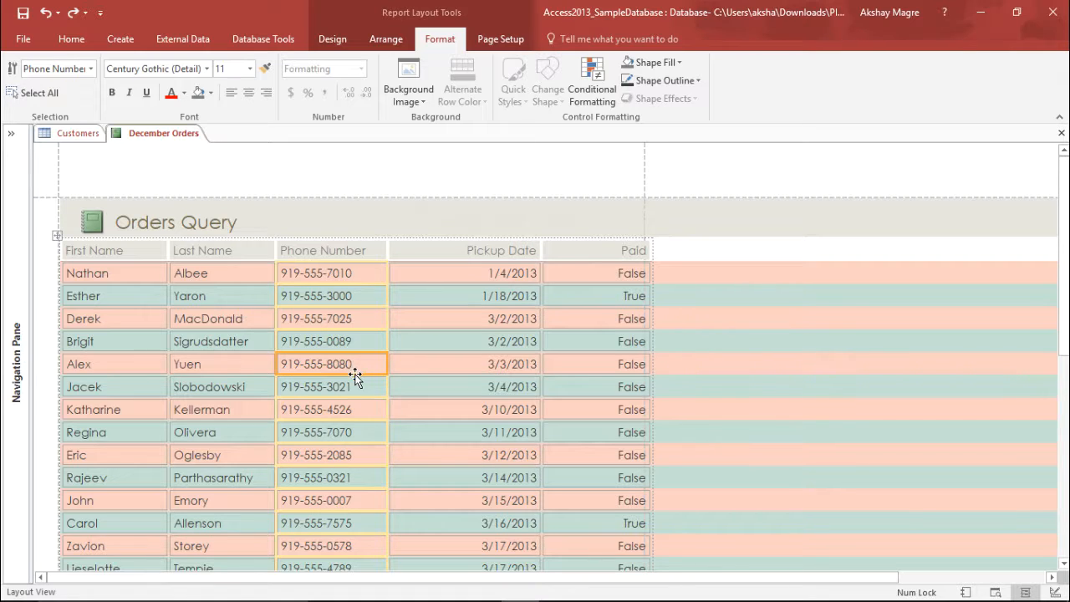